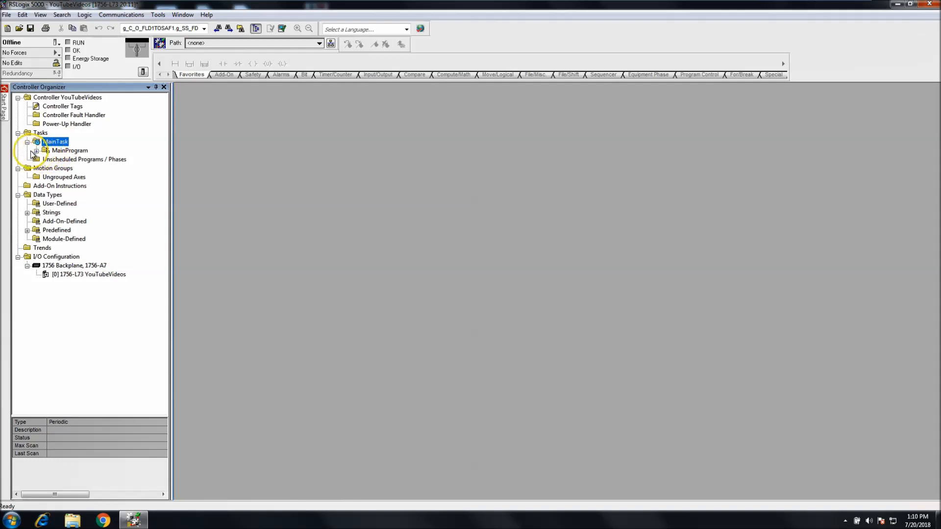
Step: Expand MainProgram under MainTask to show Program Tags and MainRoutine
{"action": "left_click", "coordinate": [37, 151]}
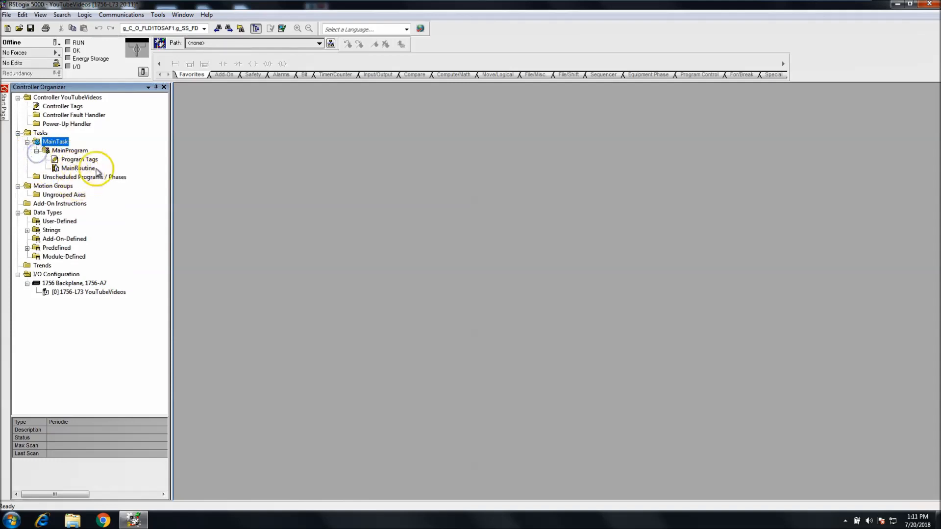
{"action": "mouse_move", "coordinate": [118, 196]}
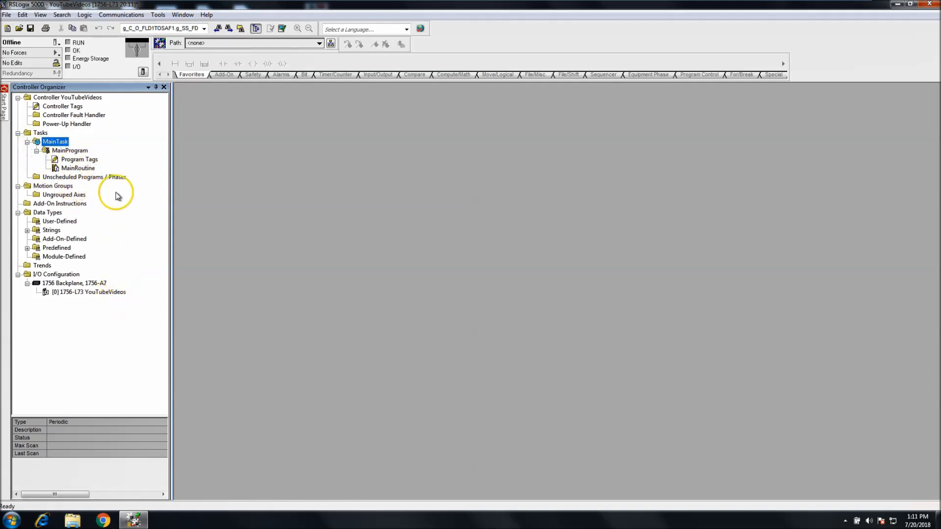
{"action": "mouse_move", "coordinate": [162, 131]}
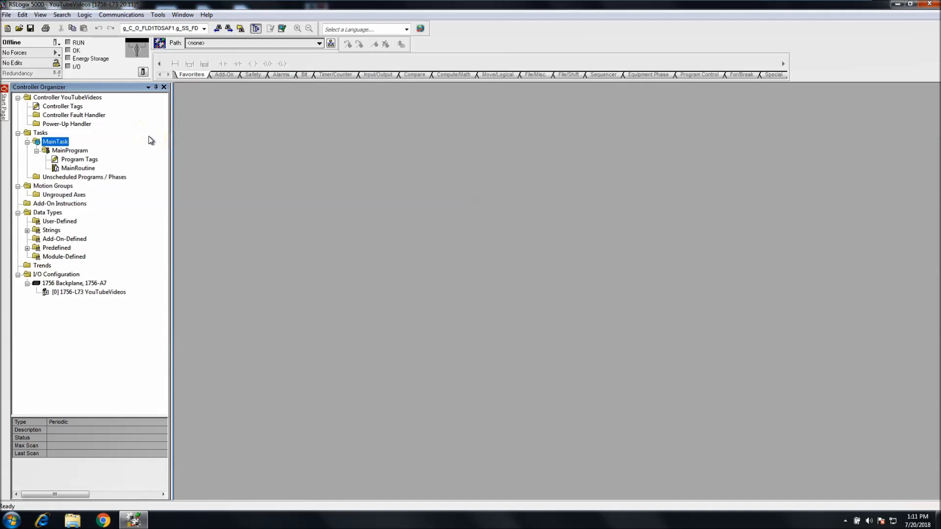
{"action": "mouse_move", "coordinate": [119, 112]}
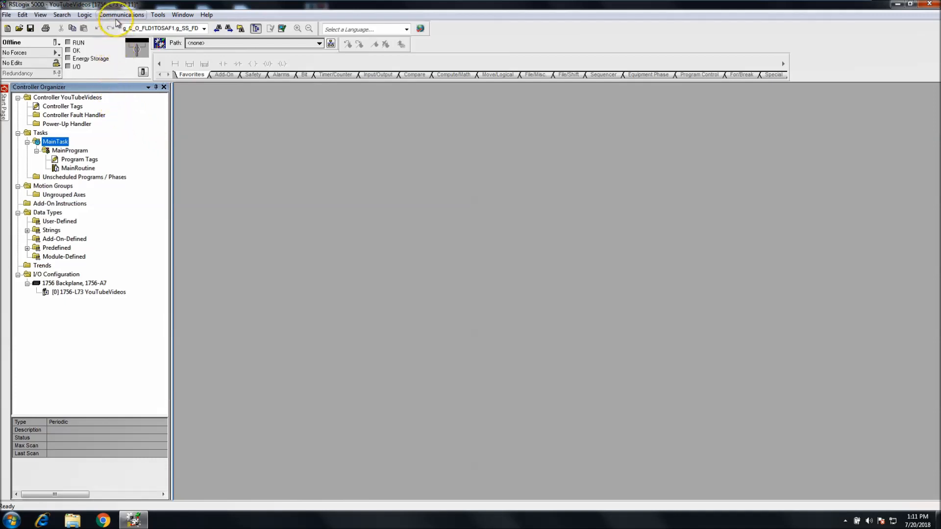
Step: Download the YouTubeVideos project through AB_ETHIP-1 to the slot 00 controller at 192.168.1.5
{"action": "left_click", "coordinate": [122, 15]}
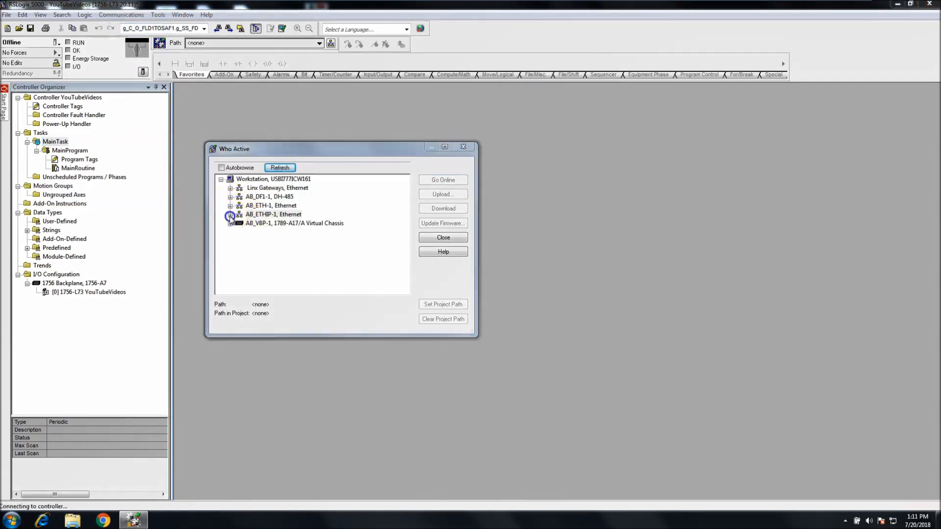
{"action": "left_click", "coordinate": [231, 214]}
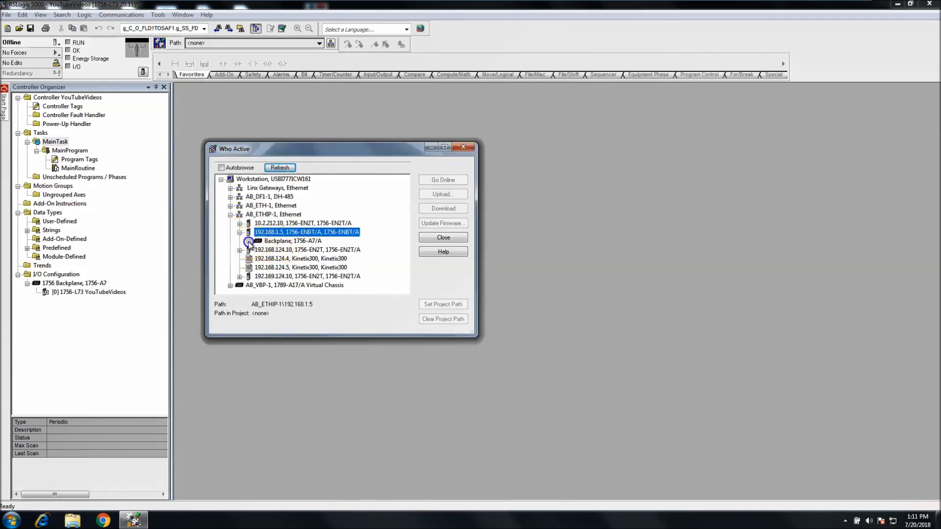
{"action": "left_click", "coordinate": [248, 241]}
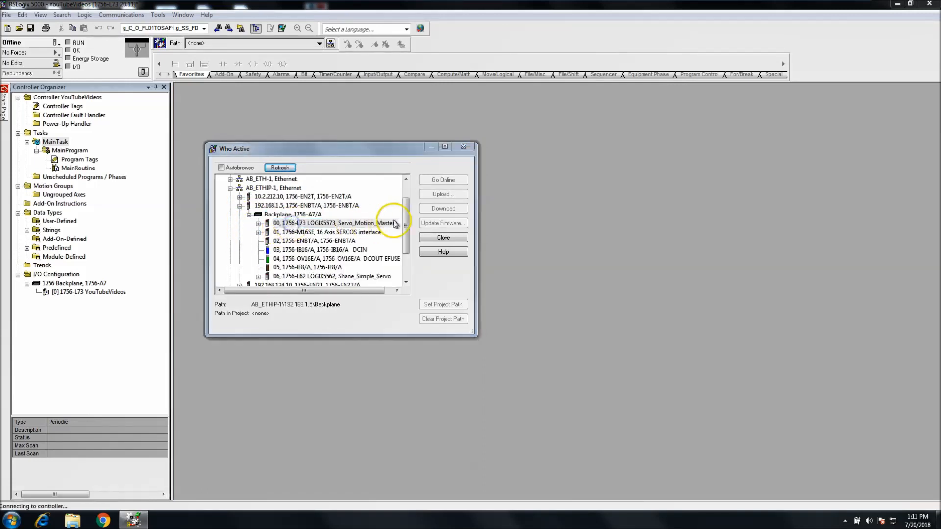
{"action": "left_click", "coordinate": [329, 223]}
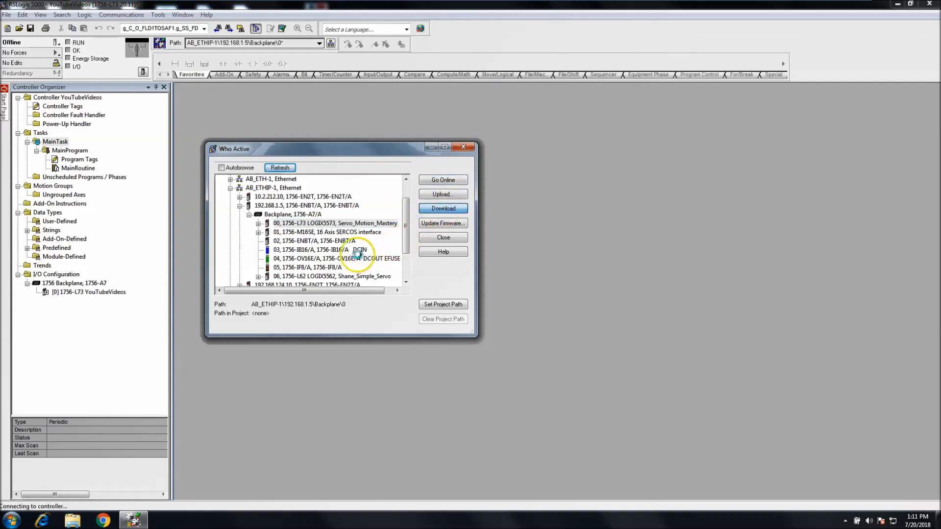
{"action": "left_click", "coordinate": [442, 209]}
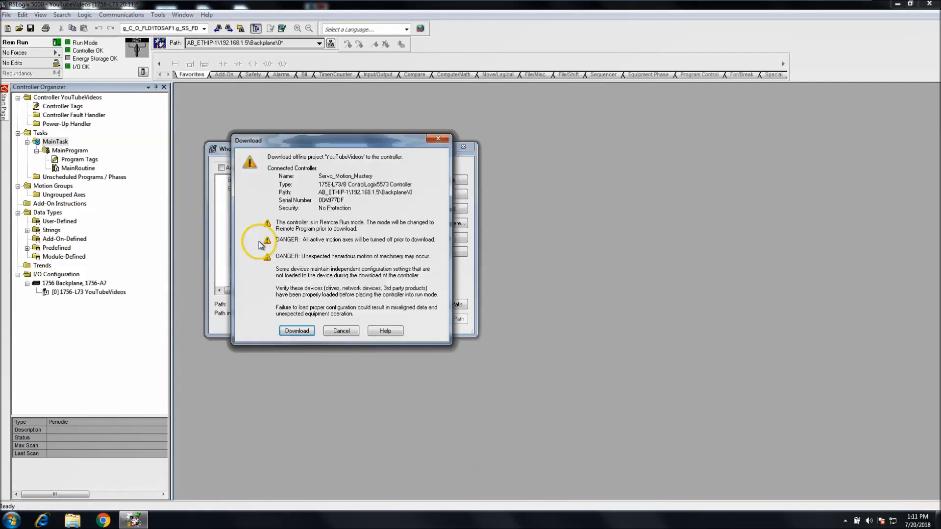
{"action": "left_click", "coordinate": [296, 331]}
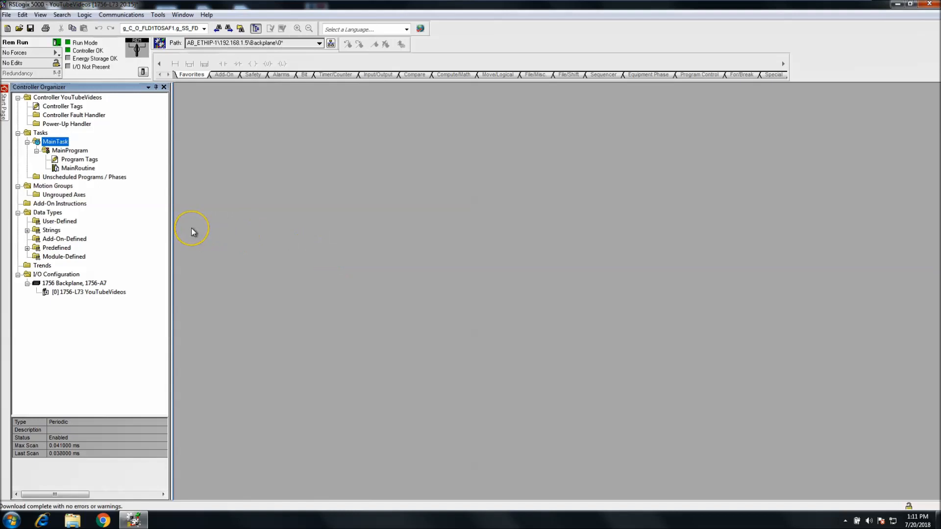
{"action": "mouse_move", "coordinate": [44, 309]}
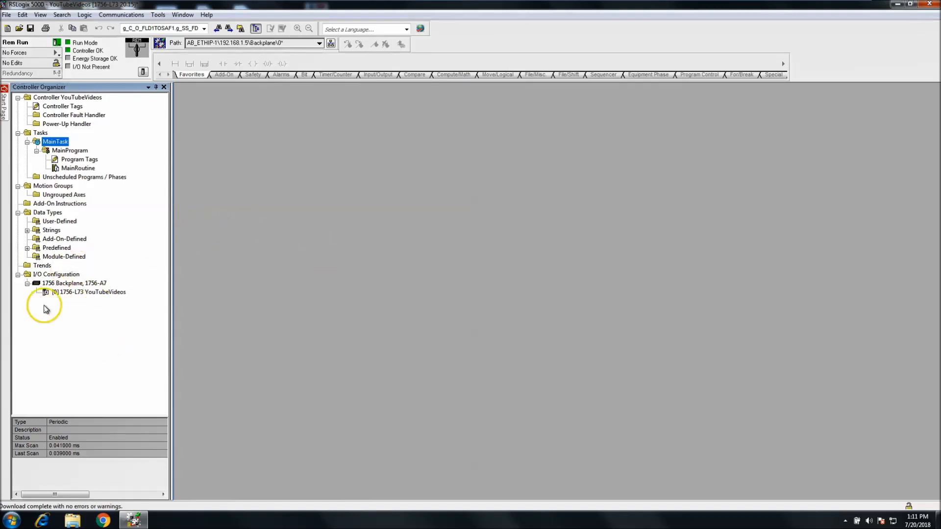
Step: Run Discover Modules on the 1756 Backplane and create the slot 2 1756-ENBT/A
{"action": "left_click", "coordinate": [56, 274]}
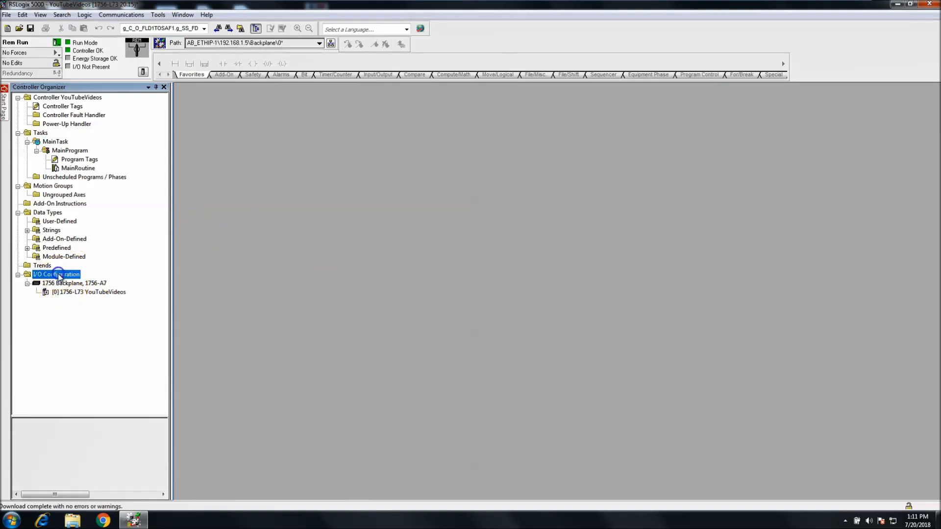
{"action": "right_click", "coordinate": [64, 283]}
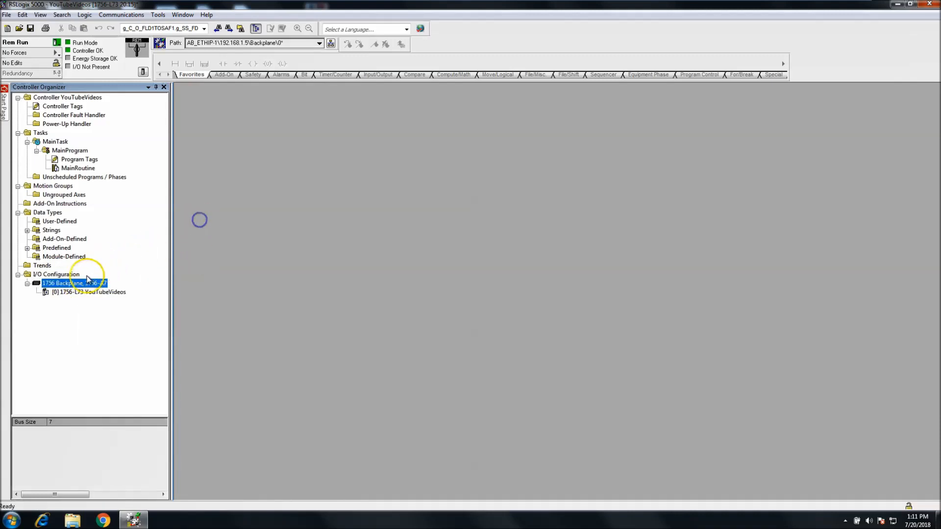
{"action": "right_click", "coordinate": [74, 283]}
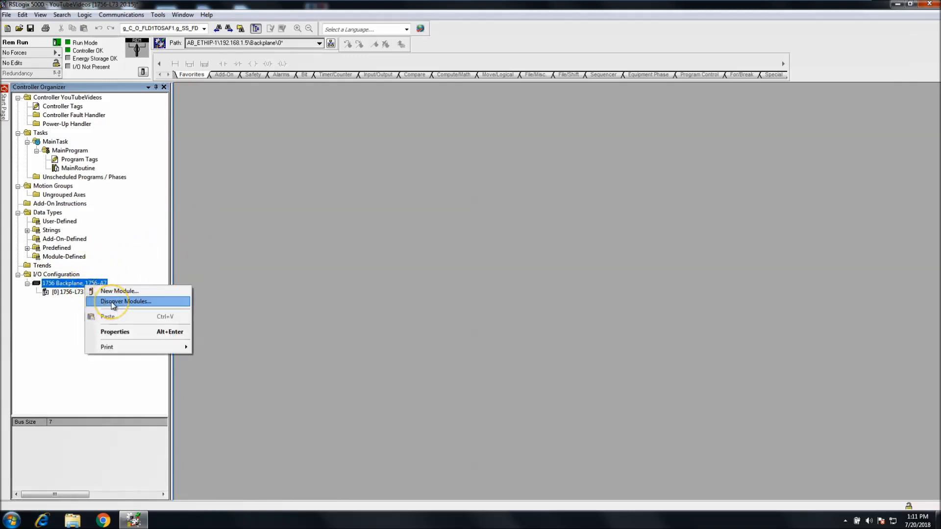
{"action": "left_click", "coordinate": [125, 302]}
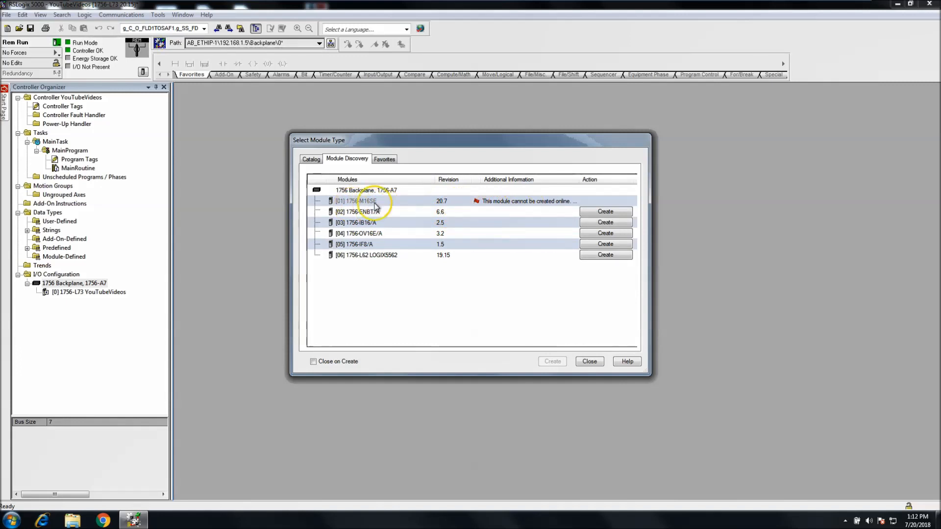
{"action": "mouse_move", "coordinate": [533, 230]}
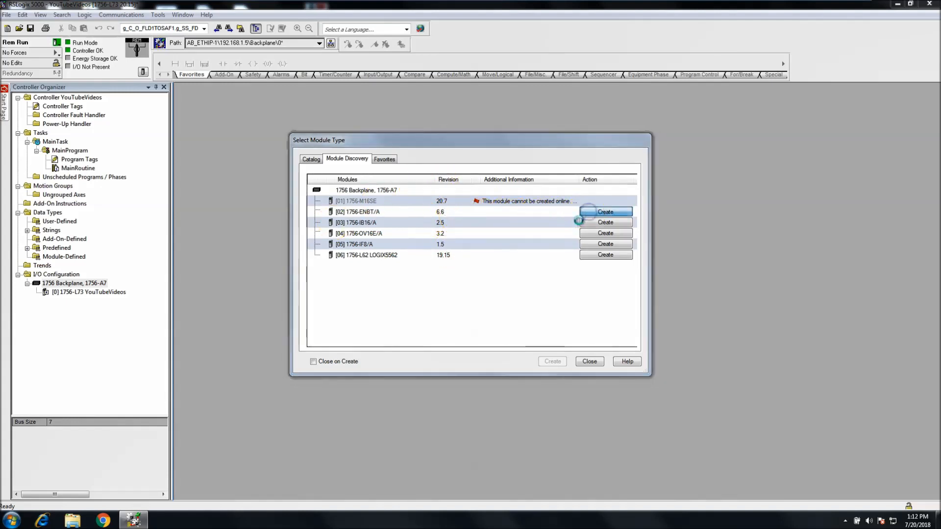
{"action": "left_click", "coordinate": [606, 212]}
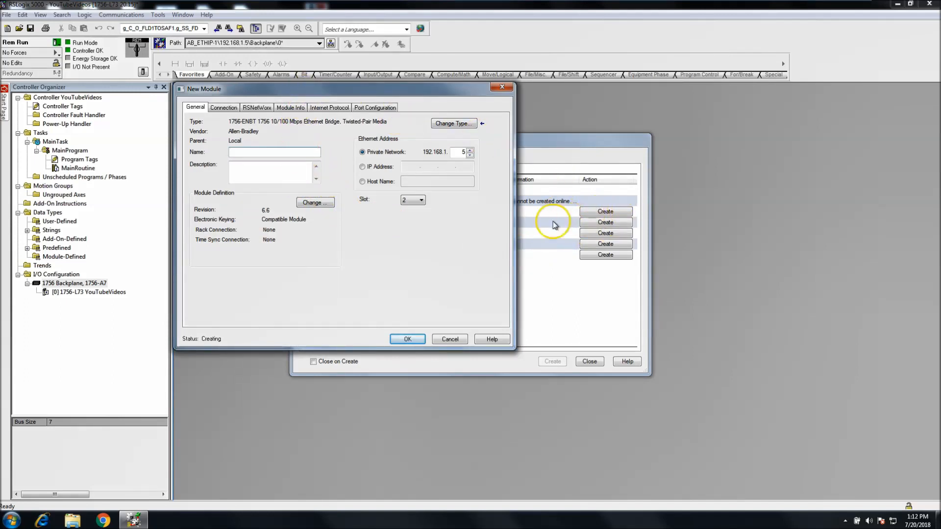
Step: Name the 1756-ENBT/A 'EthernetCard', approve online creation, and close the discovery window
{"action": "left_click", "coordinate": [273, 152]}
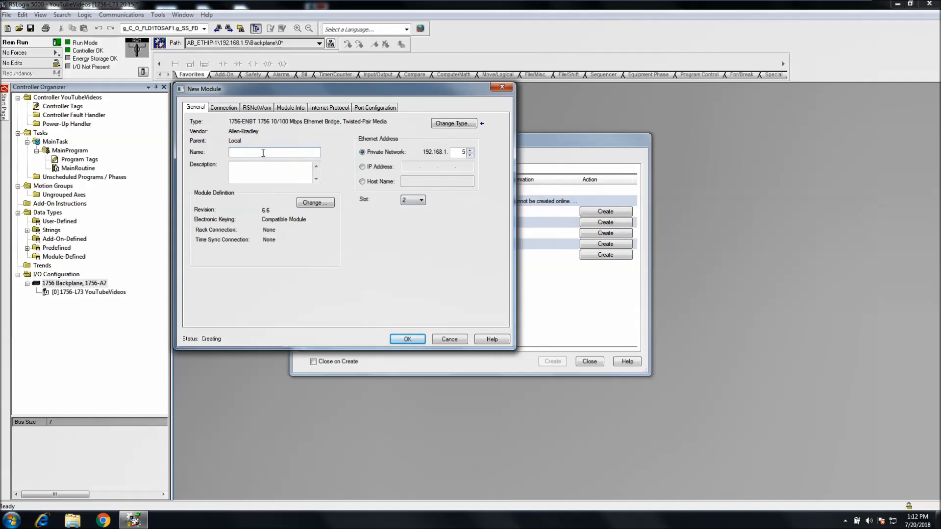
{"action": "type", "text": "EthernetCAr"}
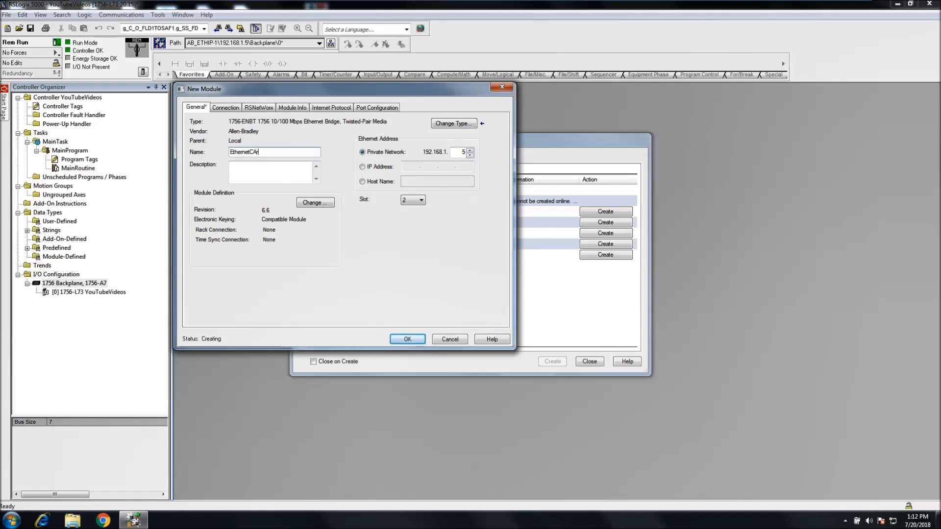
{"action": "key", "text": "BackSpace"}
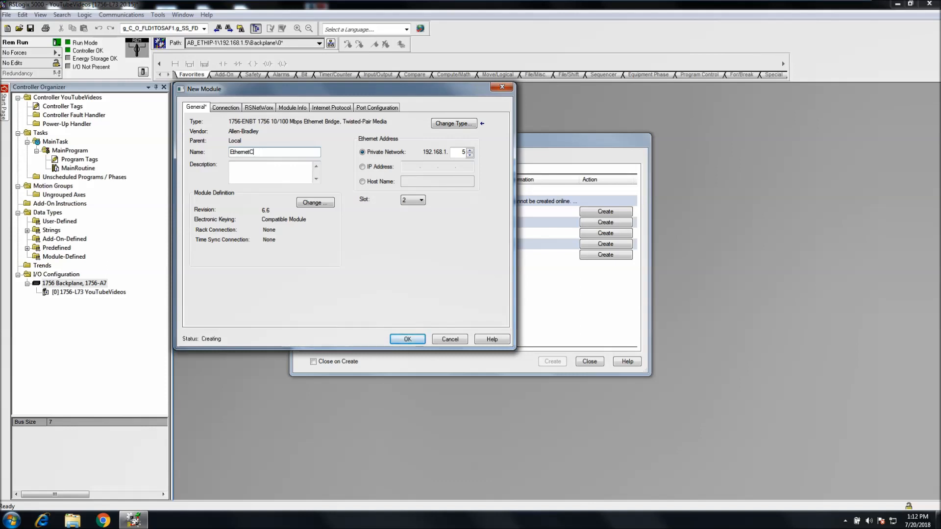
{"action": "type", "text": "ard"}
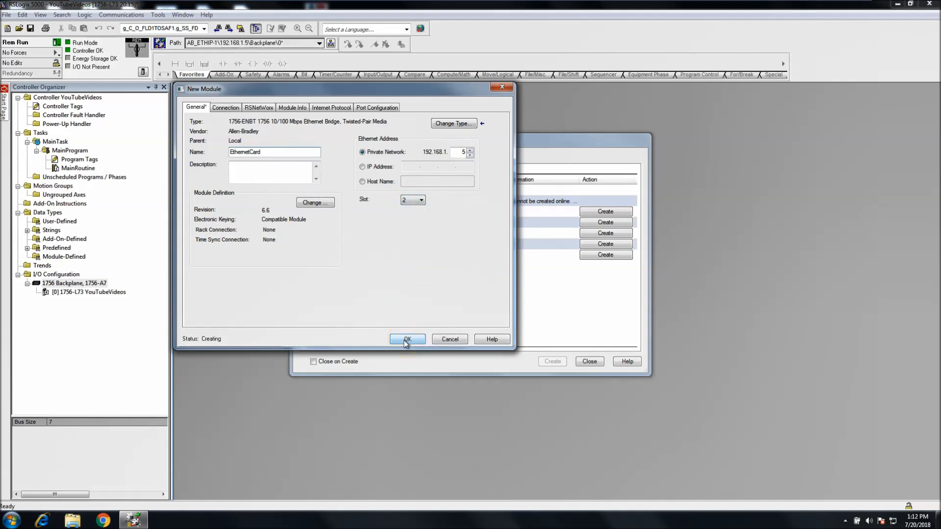
{"action": "left_click", "coordinate": [331, 107]}
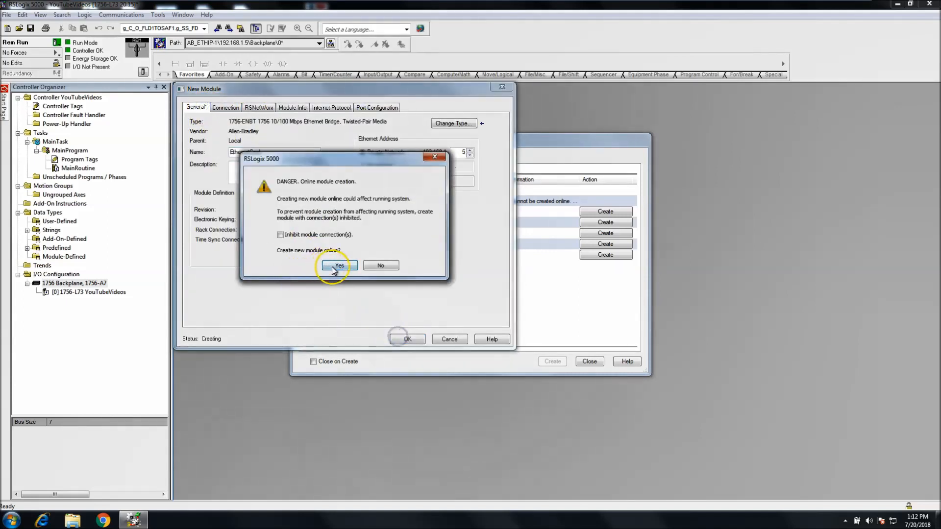
{"action": "left_click", "coordinate": [339, 266]}
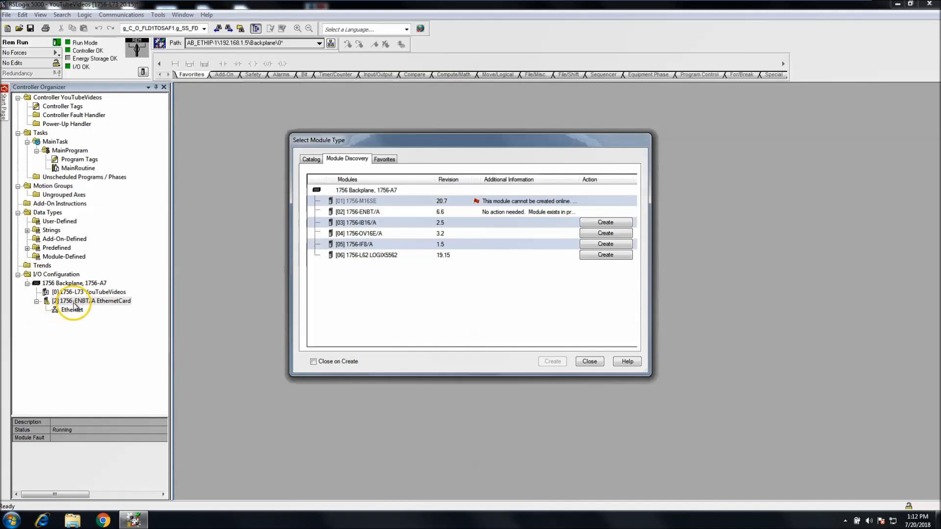
{"action": "left_click", "coordinate": [589, 362]}
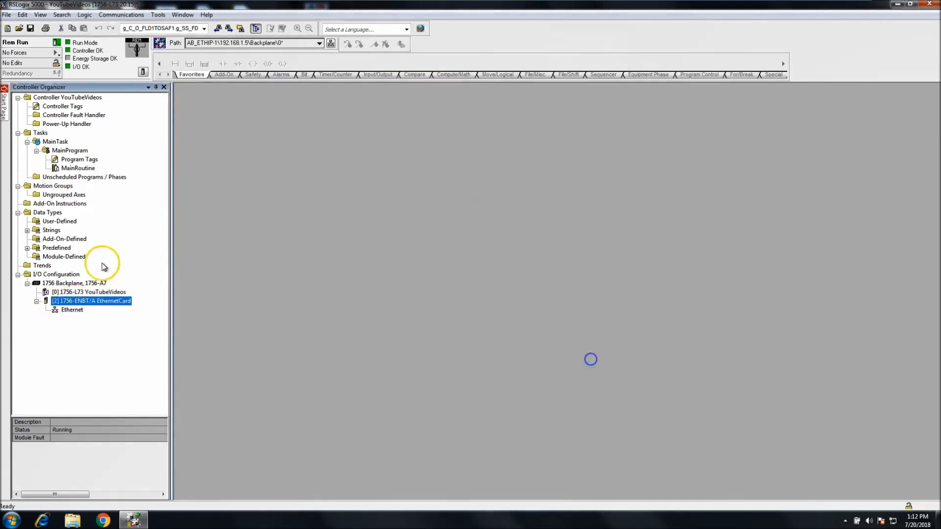
Step: Review EthernetCard's port configuration and IP 192.168.1.5, then the controller's properties
{"action": "right_click", "coordinate": [90, 301]}
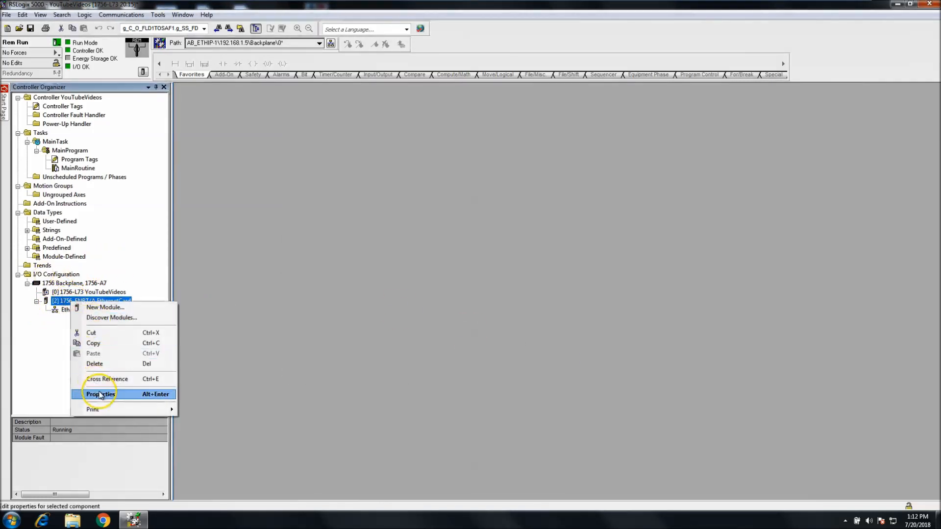
{"action": "left_click", "coordinate": [99, 394]}
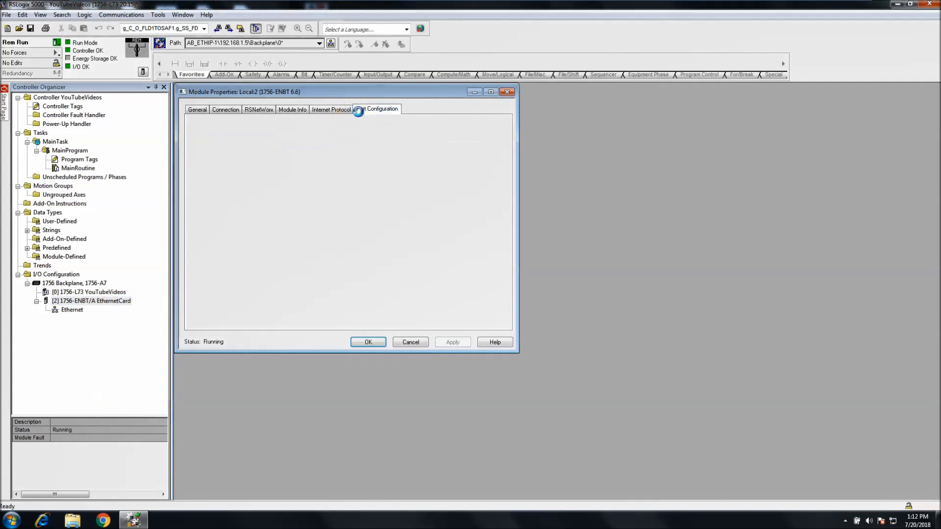
{"action": "left_click", "coordinate": [331, 109]}
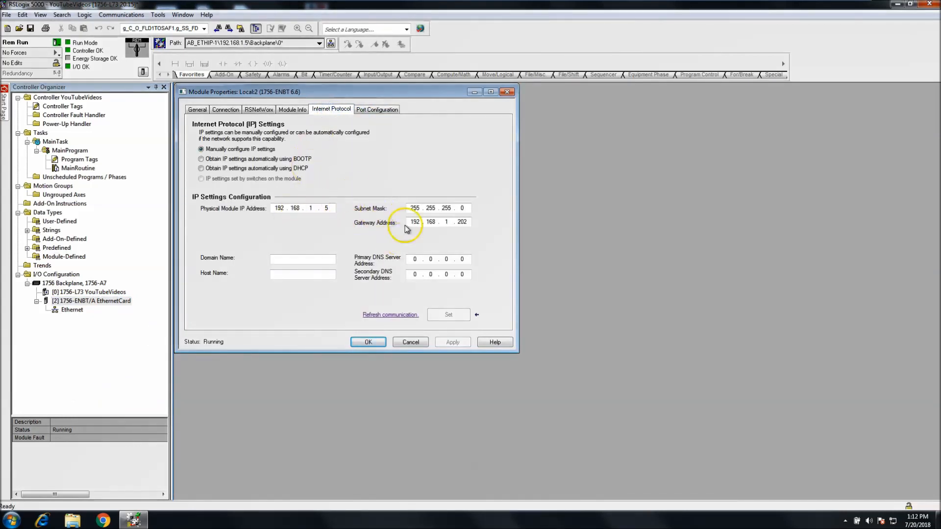
{"action": "left_click", "coordinate": [197, 109]}
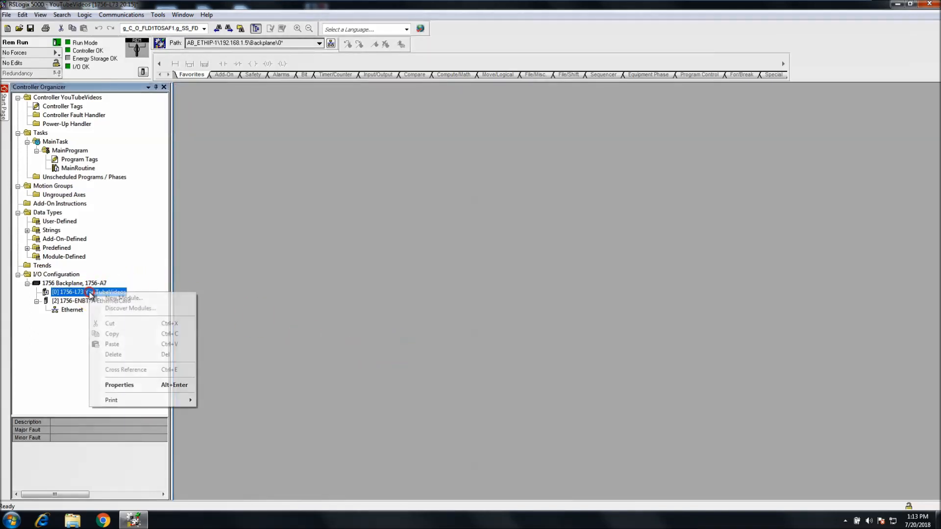
{"action": "left_click", "coordinate": [119, 385]}
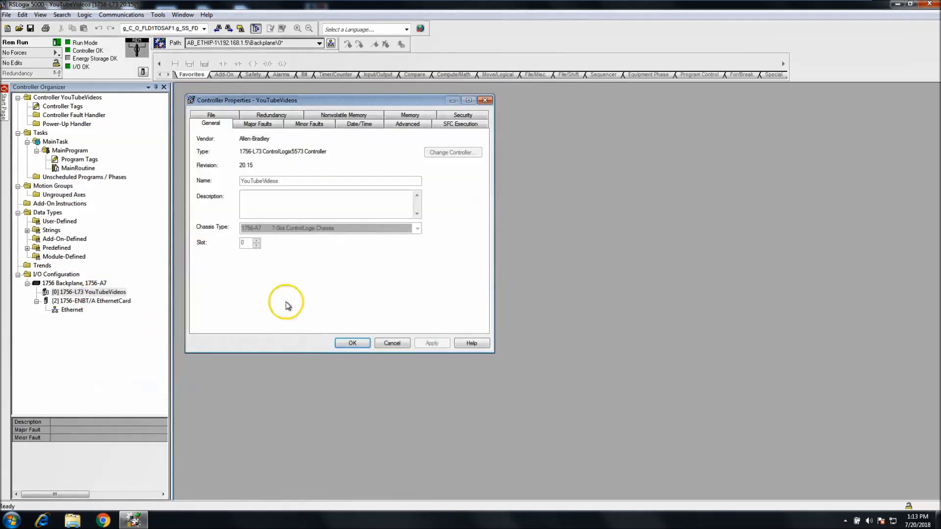
{"action": "right_click", "coordinate": [67, 283]}
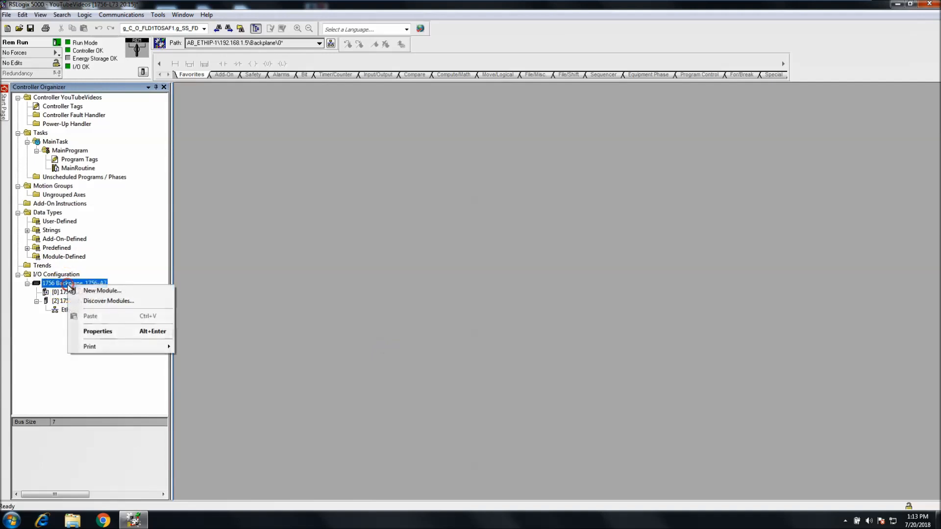
Step: Create the discovered 1756-IB16/A in slot 3 as DC_InputCard with Input Data format
{"action": "left_click", "coordinate": [109, 301]}
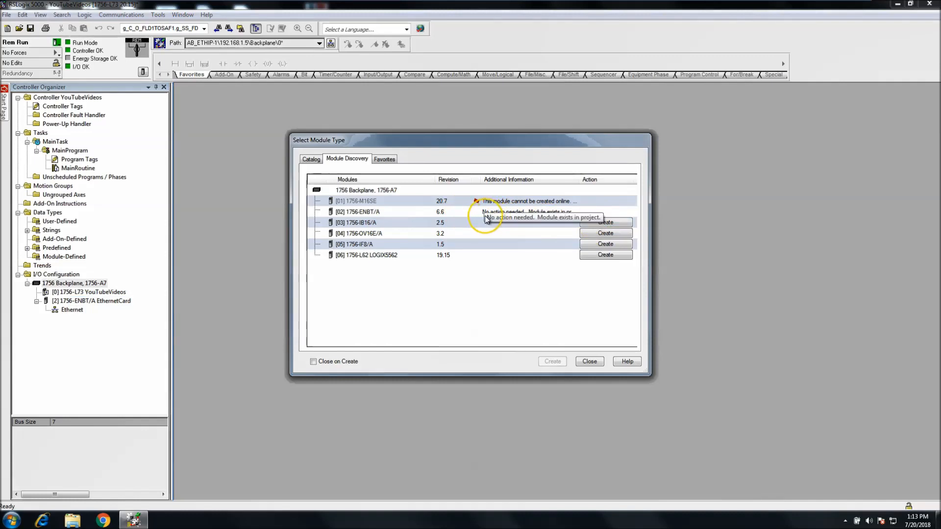
{"action": "mouse_move", "coordinate": [494, 274]}
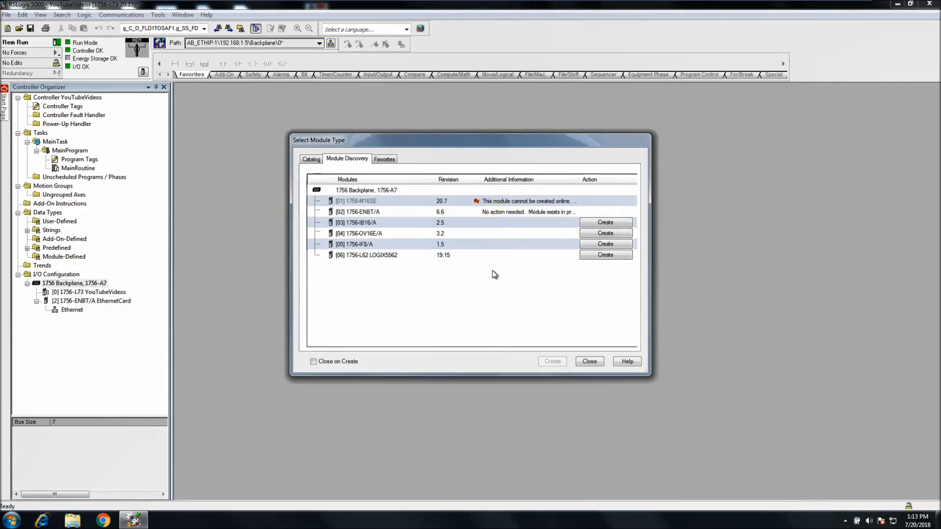
{"action": "mouse_move", "coordinate": [527, 220]}
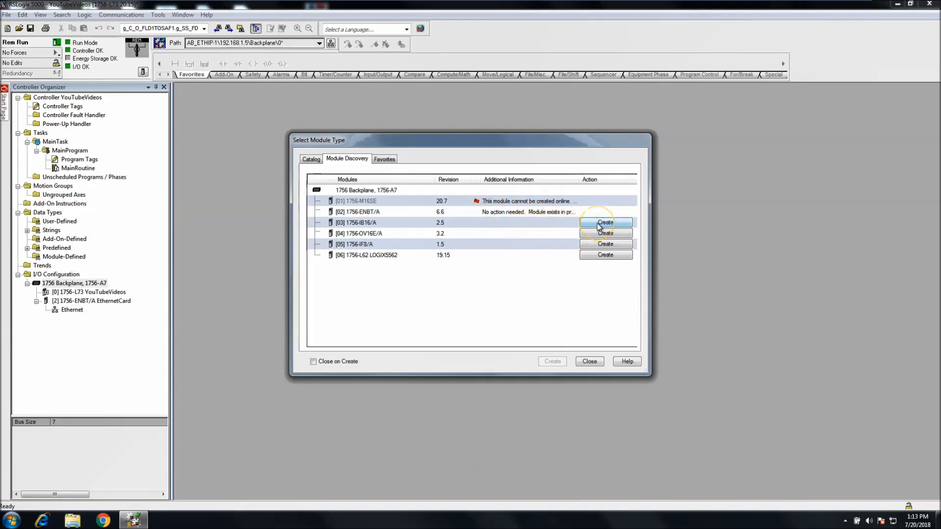
{"action": "left_click", "coordinate": [606, 223]}
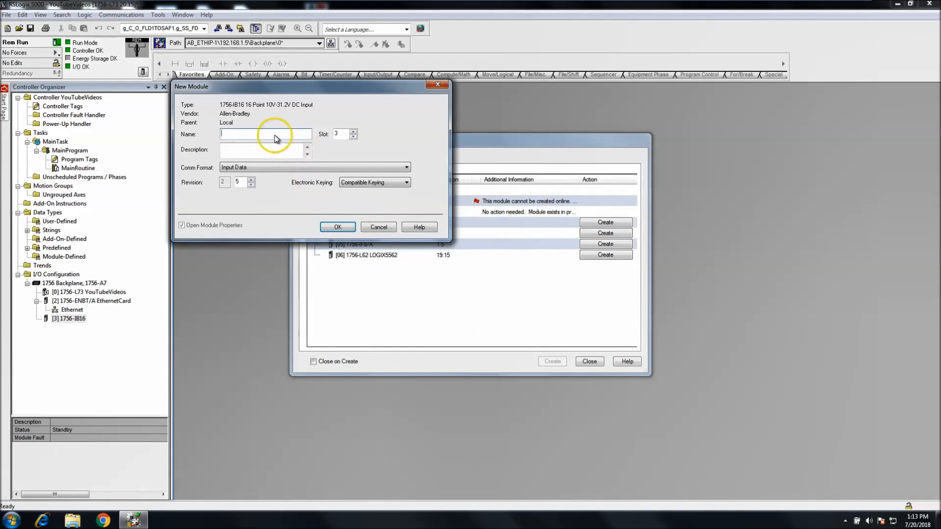
{"action": "left_click", "coordinate": [275, 134]}
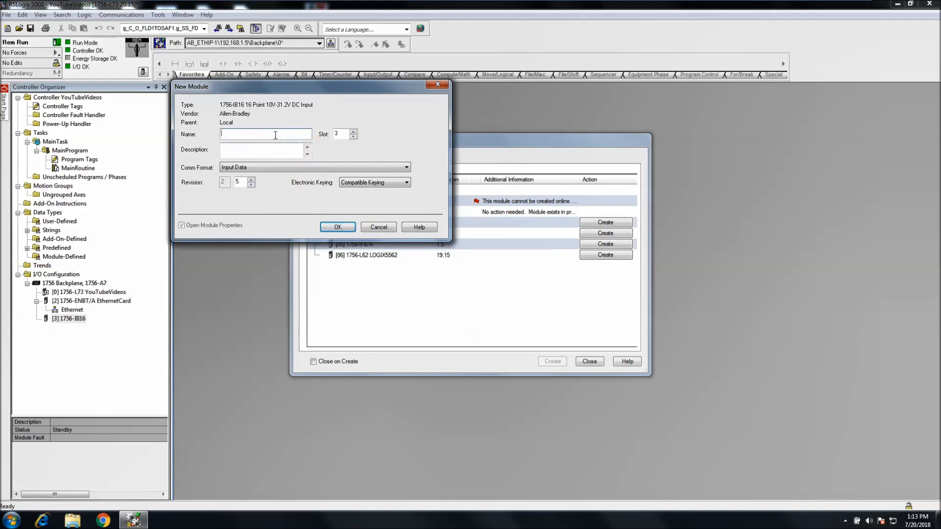
{"action": "type", "text": "DC_InputCard"}
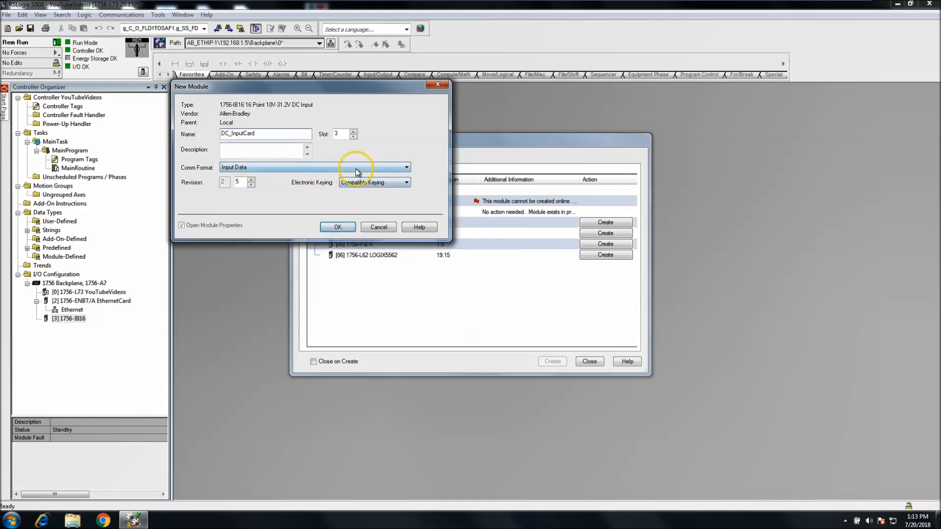
{"action": "left_click", "coordinate": [406, 167]}
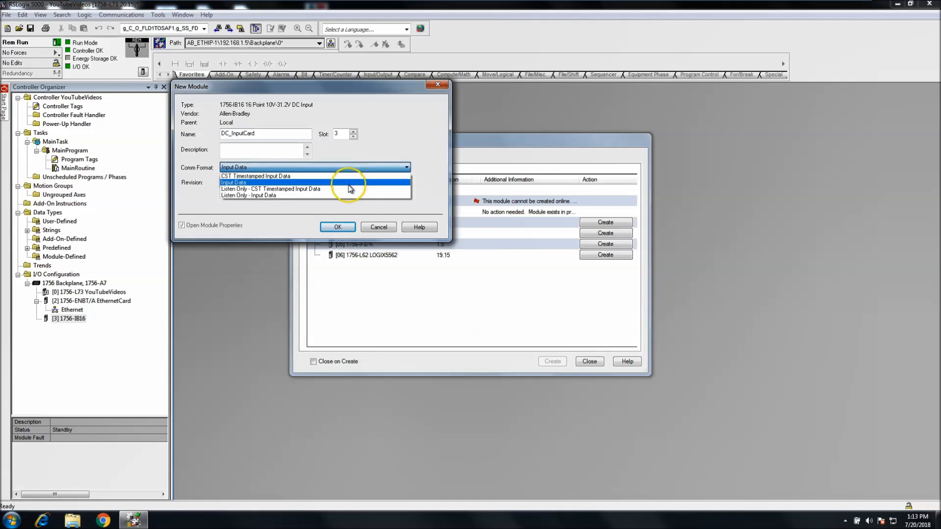
{"action": "left_click", "coordinate": [233, 183]}
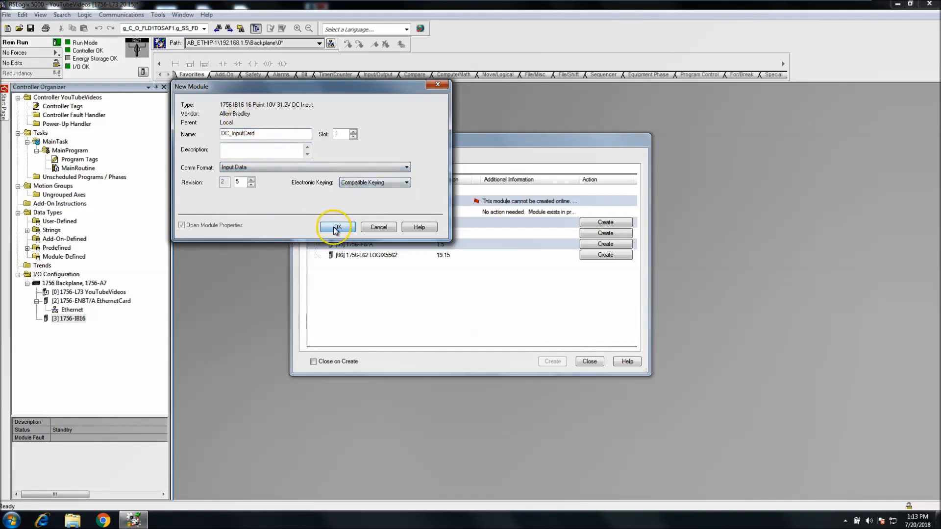
{"action": "left_click", "coordinate": [337, 227]}
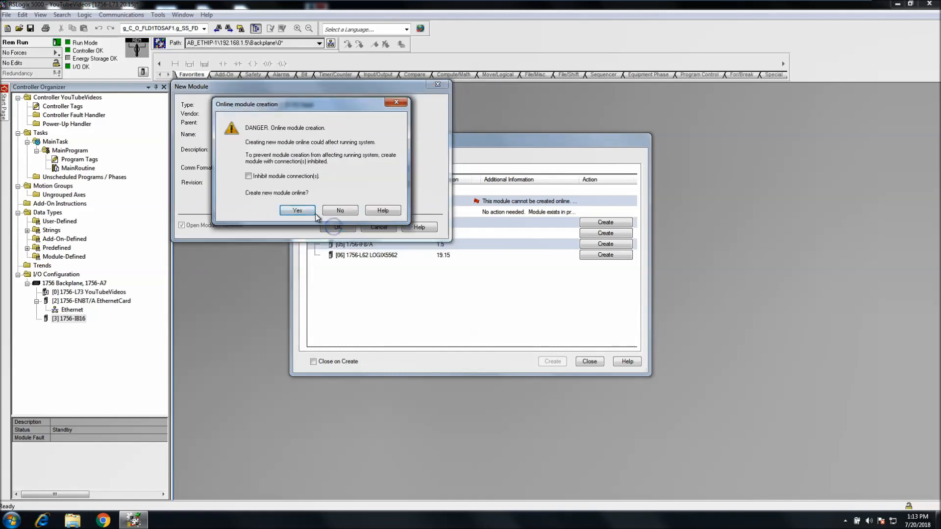
Step: Confirm DC_InputCard's online creation and browse its Module Info and Configuration tabs
{"action": "left_click", "coordinate": [298, 211]}
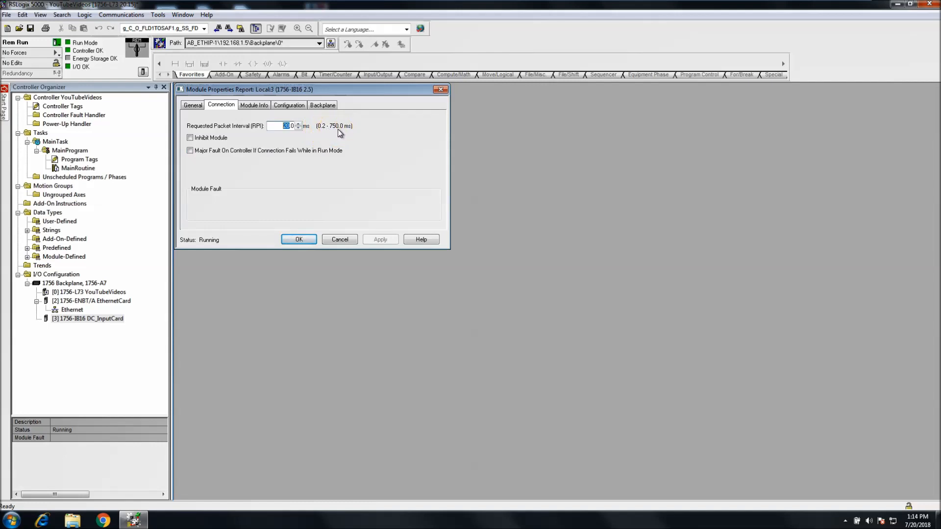
{"action": "left_click", "coordinate": [254, 105]}
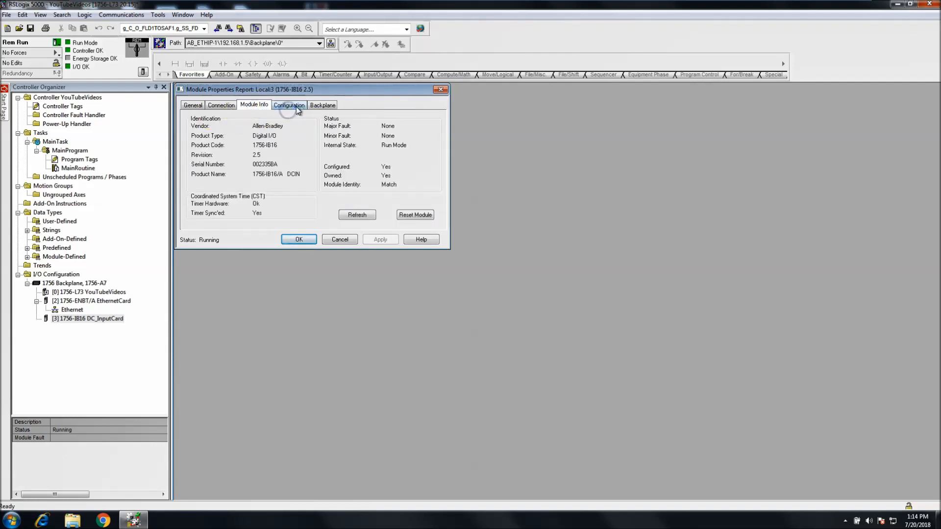
{"action": "left_click", "coordinate": [288, 105]}
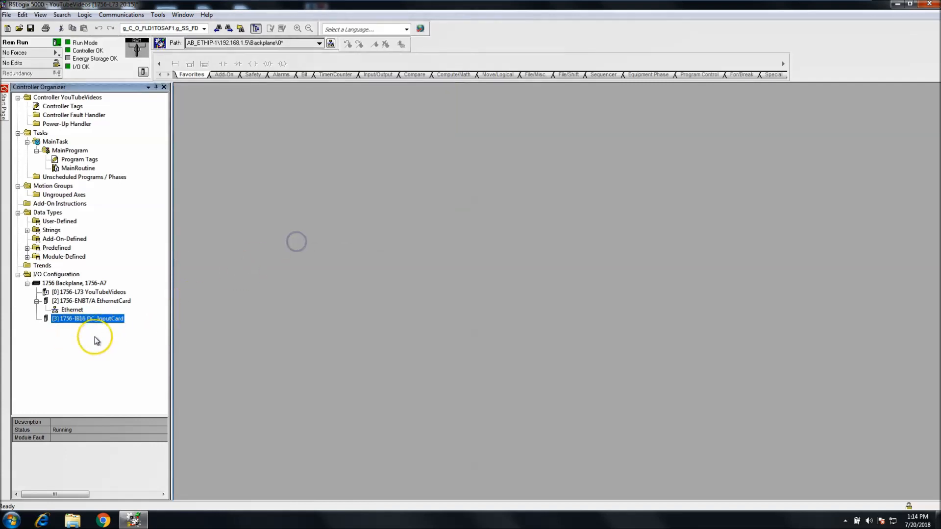
{"action": "double_click", "coordinate": [87, 318]}
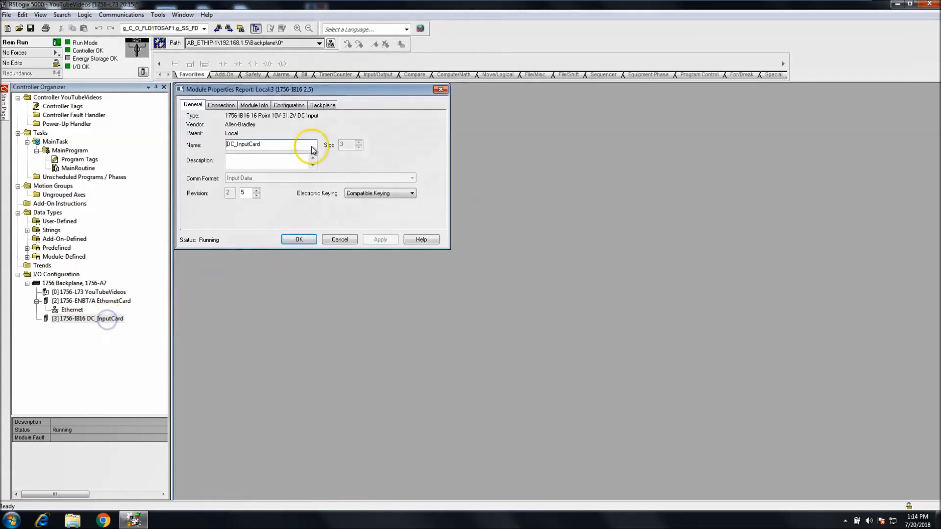
{"action": "left_click", "coordinate": [288, 105]}
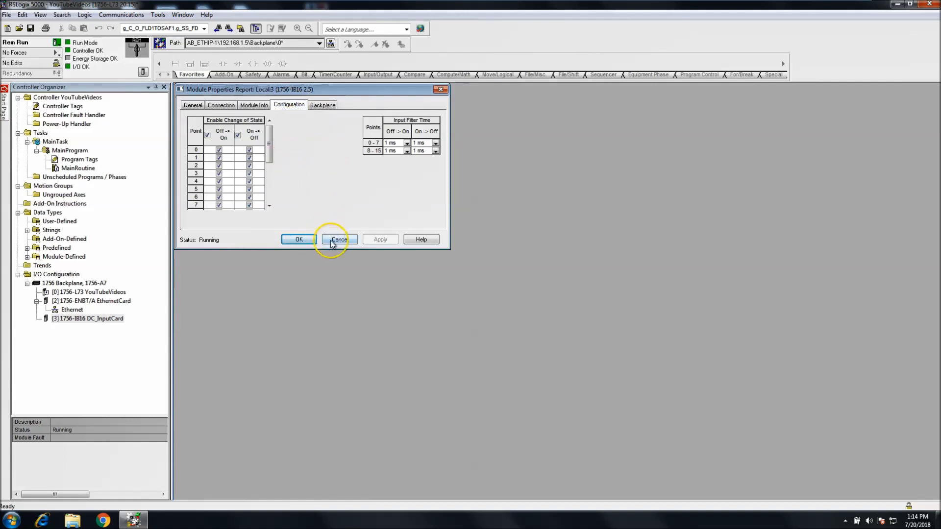
{"action": "left_click", "coordinate": [339, 239]}
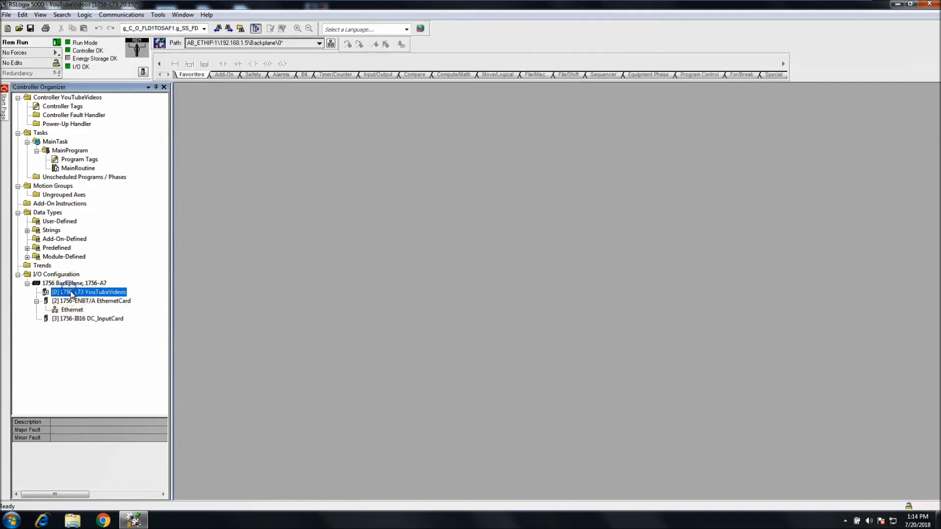
Step: Discover and create the 1756-OV16E/A output module in slot 4 named DC_OutputCard
{"action": "right_click", "coordinate": [69, 283]}
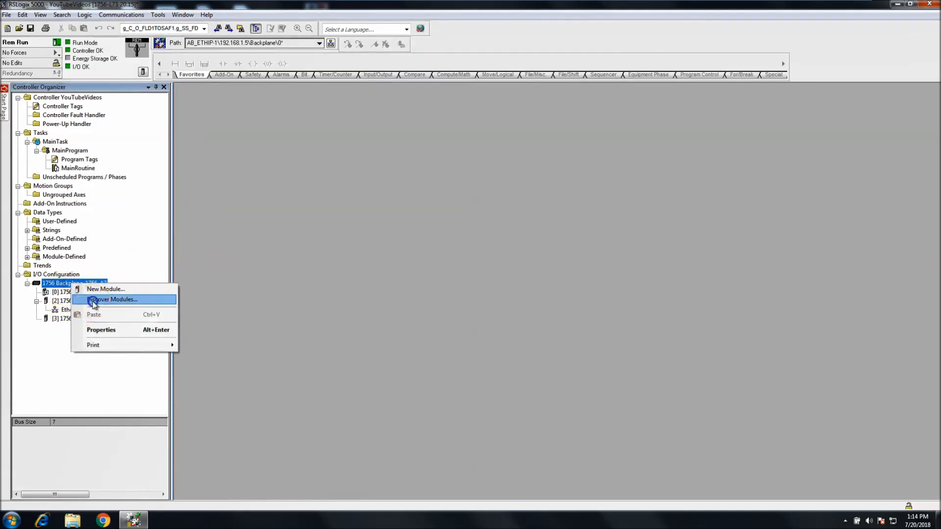
{"action": "left_click", "coordinate": [112, 299]}
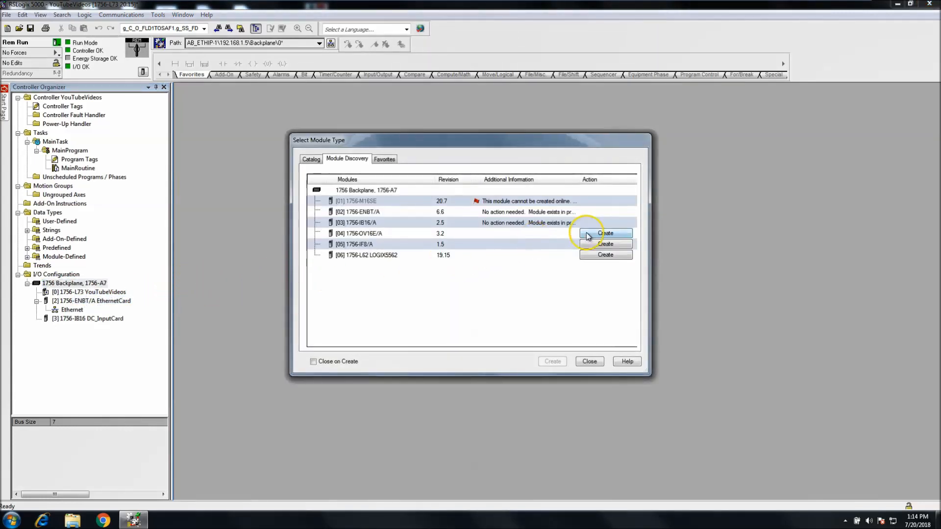
{"action": "left_click", "coordinate": [605, 234]}
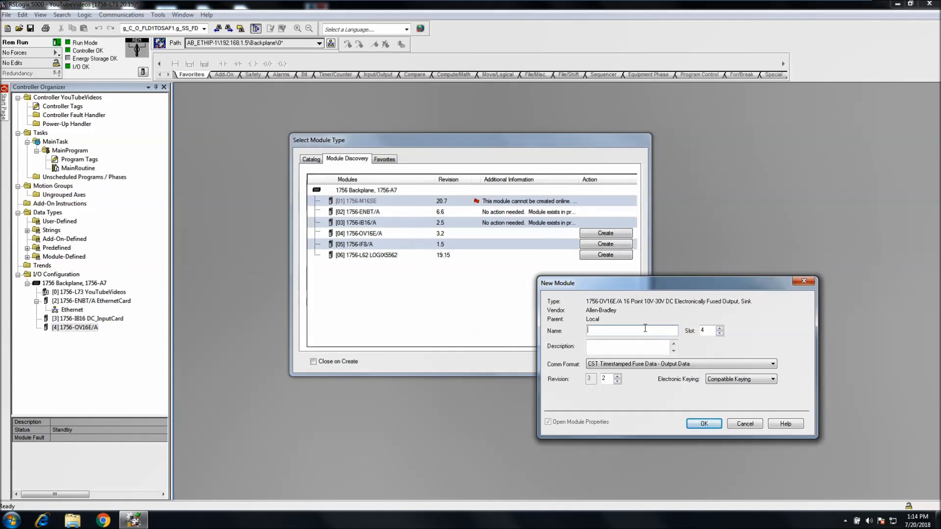
{"action": "type", "text": "DC_"}
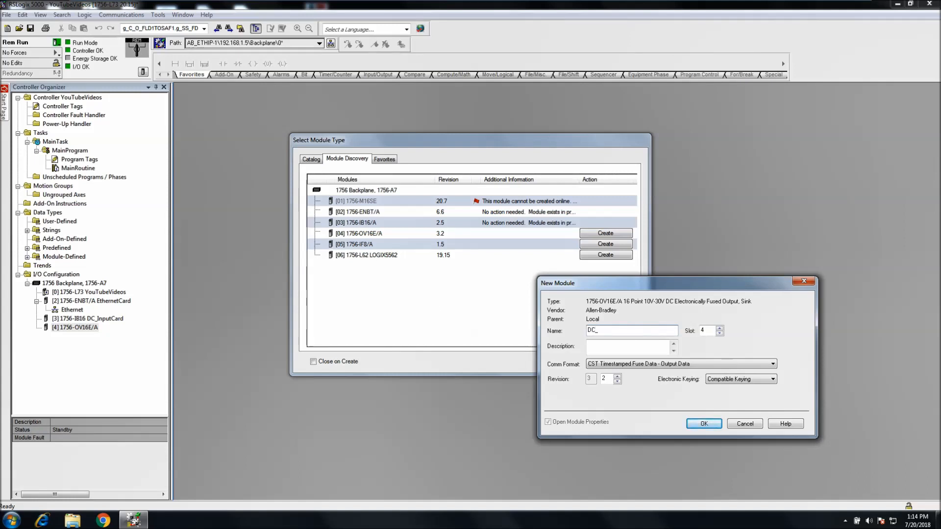
{"action": "type", "text": "Oup"}
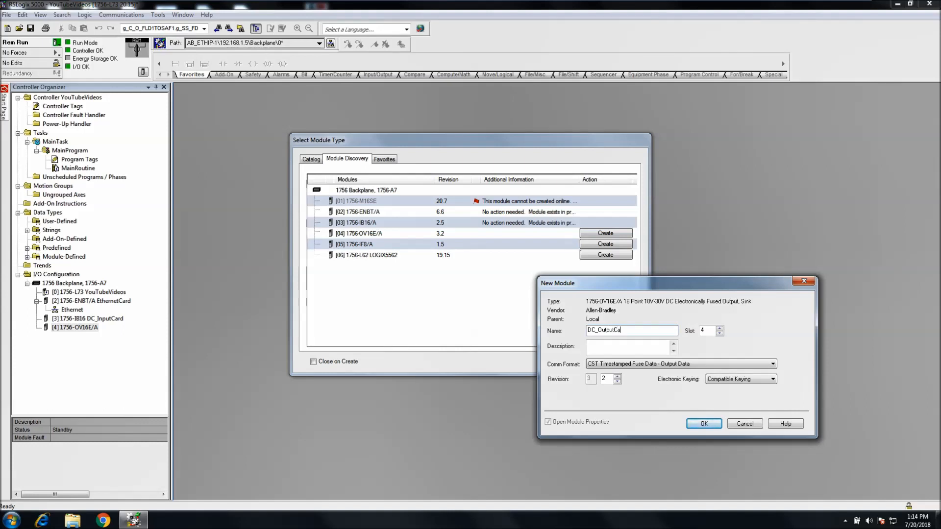
{"action": "left_click", "coordinate": [704, 423]}
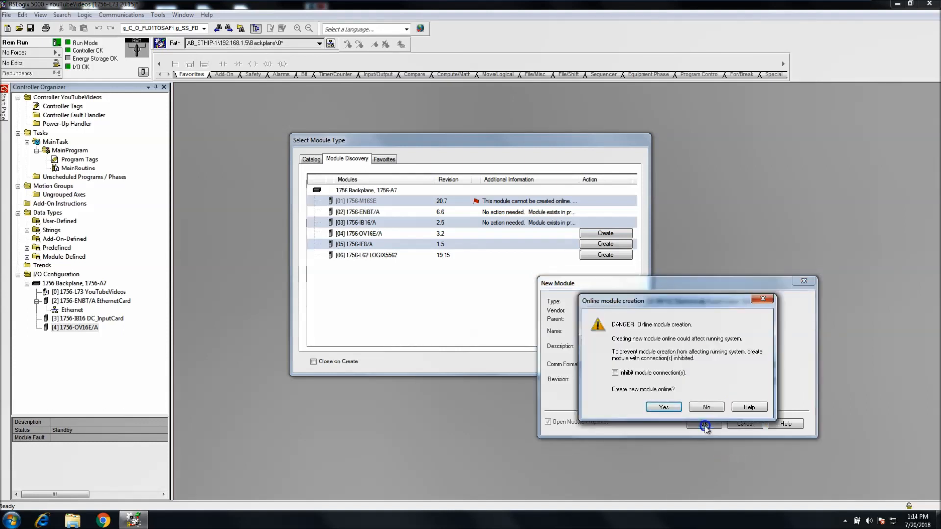
Step: Check the output card's RPI on the Connection tab and close its properties
{"action": "left_click", "coordinate": [664, 407]}
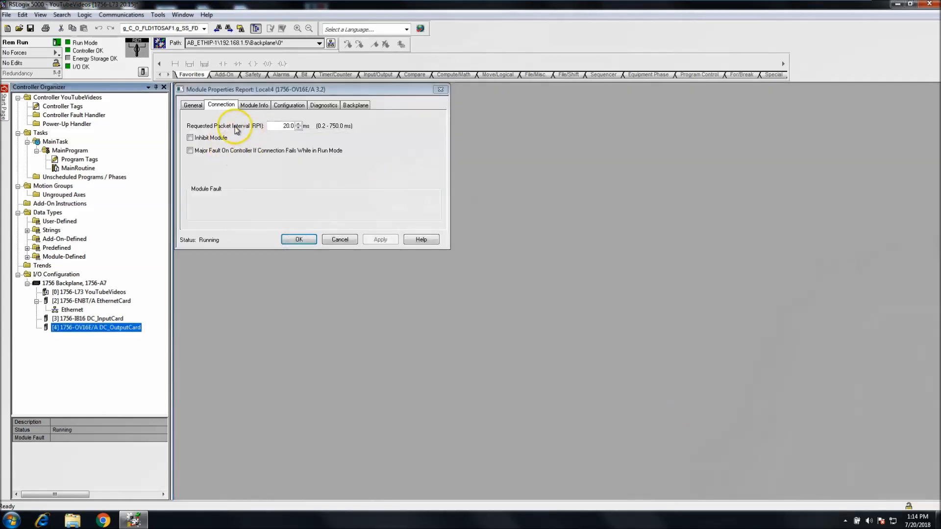
{"action": "triple_click", "coordinate": [288, 126]}
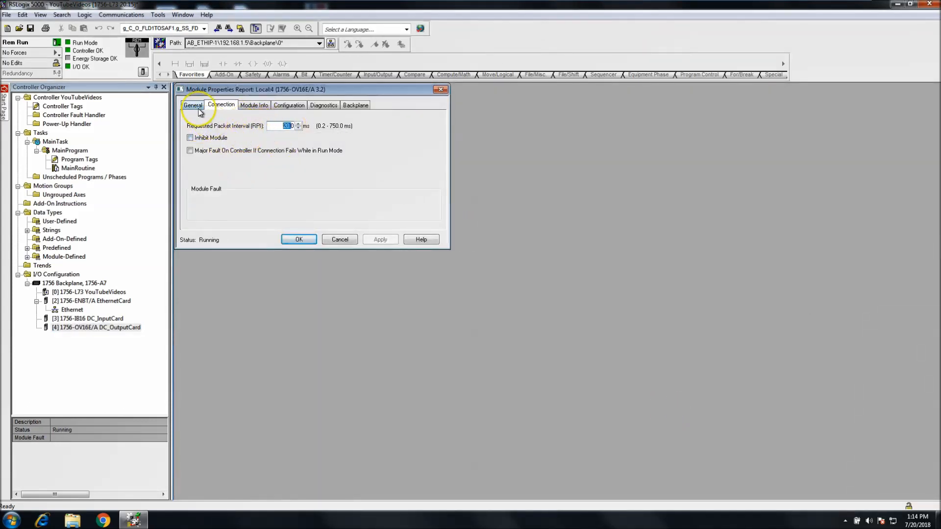
{"action": "left_click", "coordinate": [299, 239]}
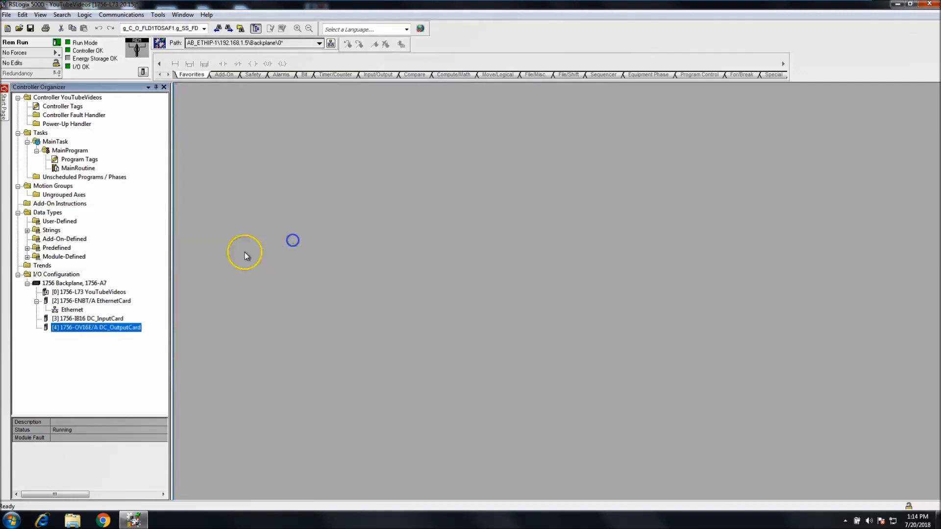
Step: Create the discovered 1756-IF8/A analog input in slot 5, naming it Analog_Input
{"action": "left_click", "coordinate": [73, 282]}
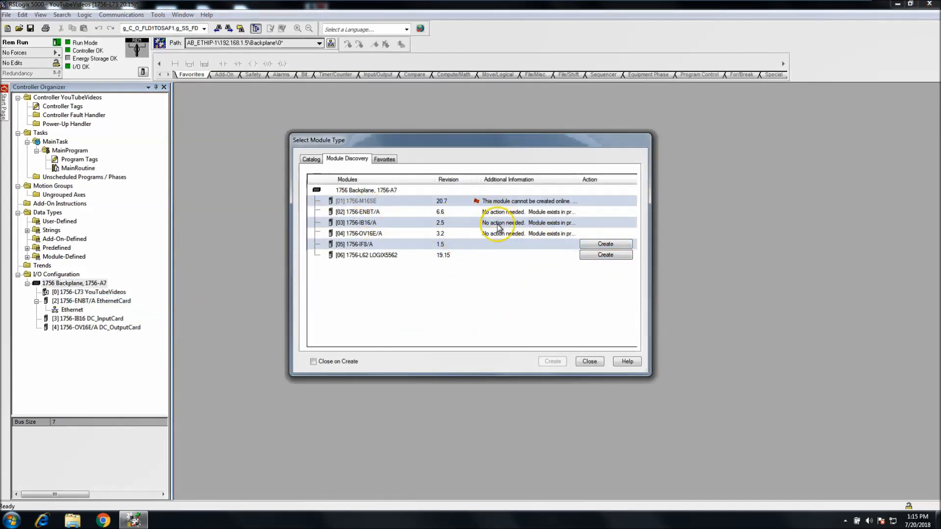
{"action": "mouse_move", "coordinate": [528, 241]}
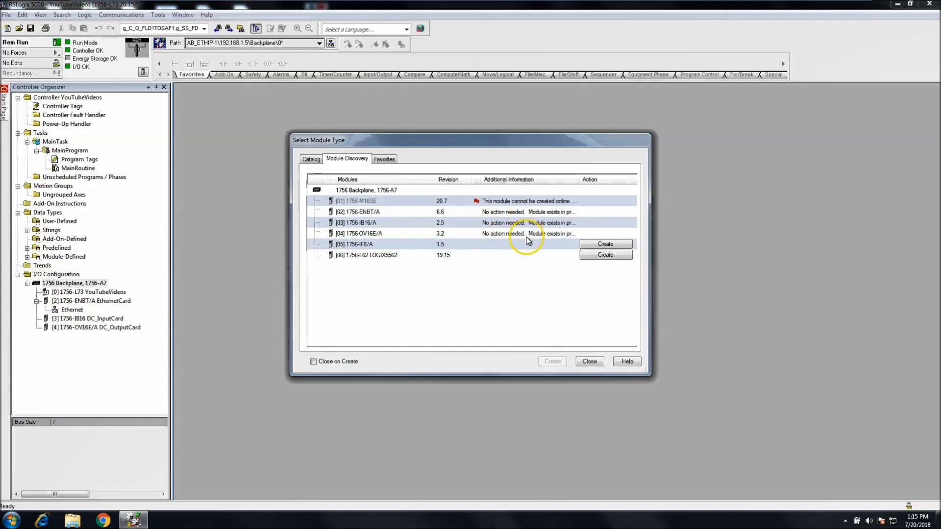
{"action": "mouse_move", "coordinate": [531, 246]}
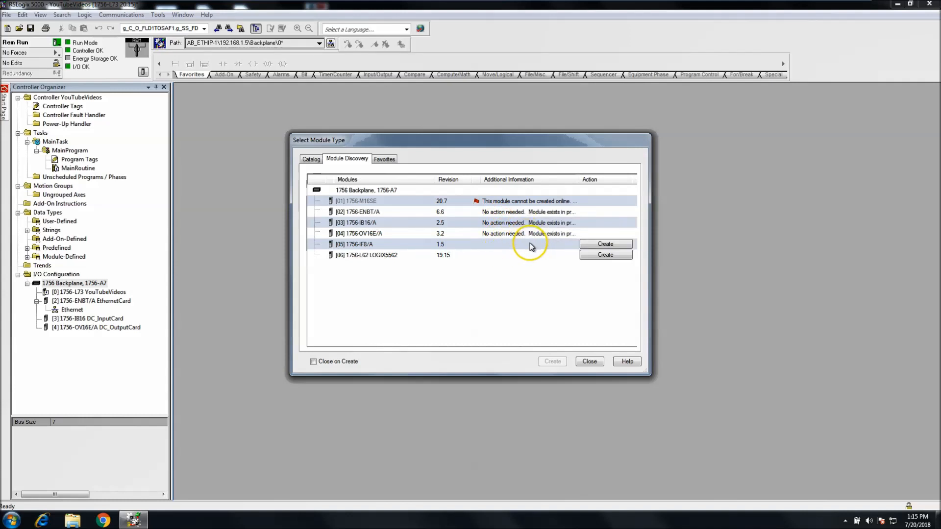
{"action": "left_click", "coordinate": [605, 243]}
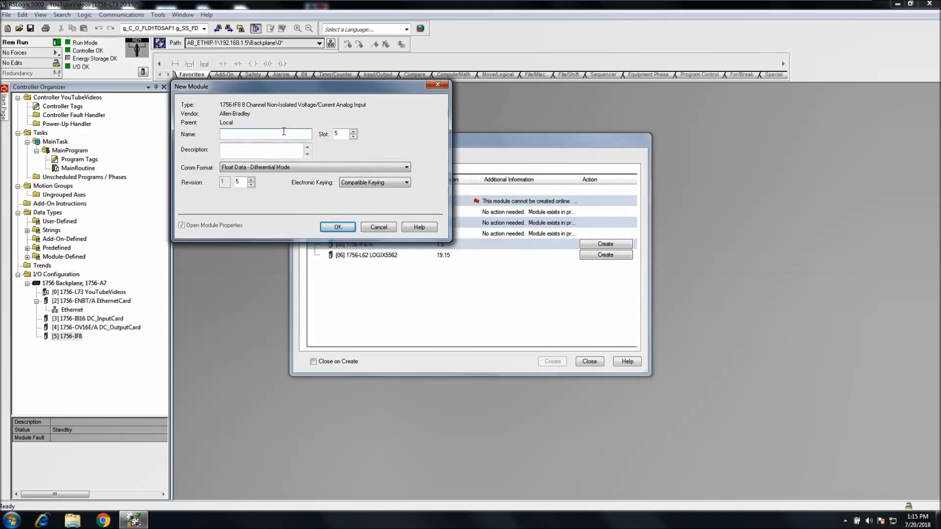
{"action": "type", "text": "Analog_Inp"}
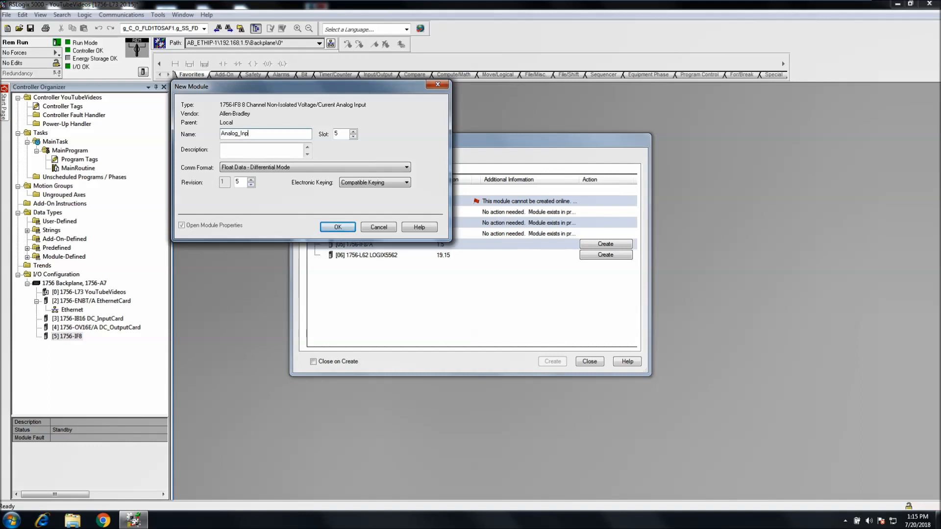
{"action": "left_click", "coordinate": [338, 226]}
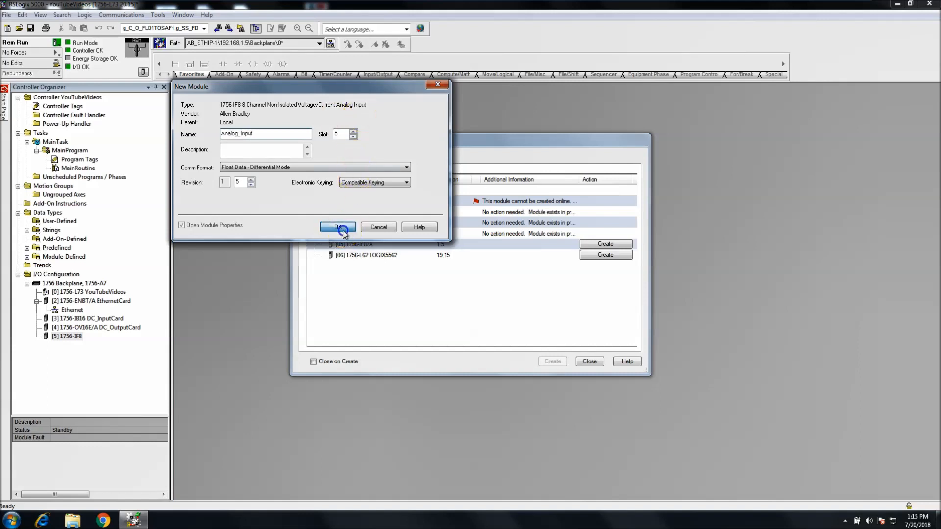
{"action": "left_click", "coordinate": [338, 227]}
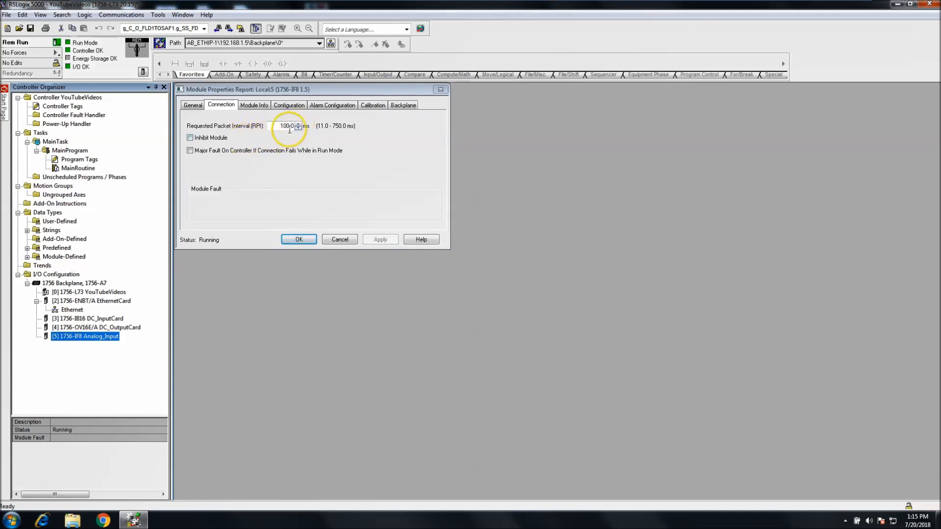
Step: Review Analog_Input's −10 V to 10 V range and 60 Hz filter, then close it
{"action": "left_click", "coordinate": [289, 105]}
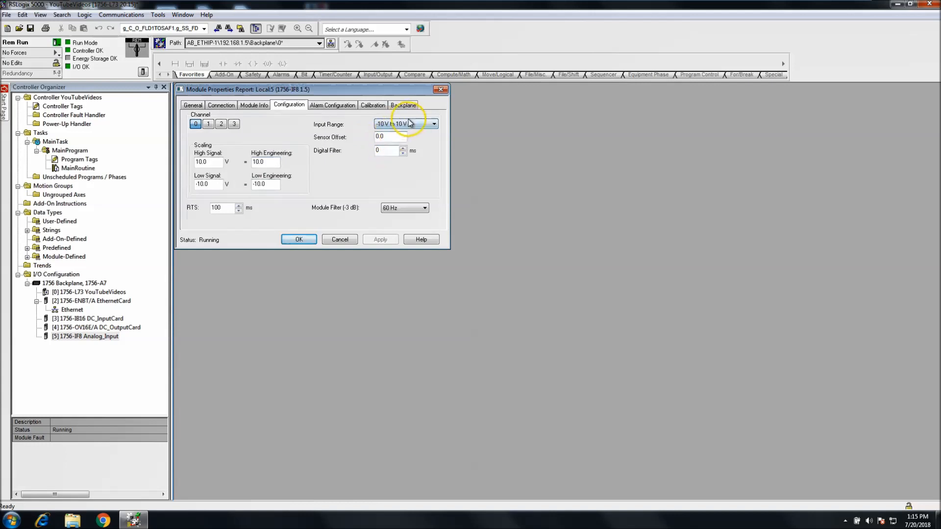
{"action": "left_click", "coordinate": [433, 124]}
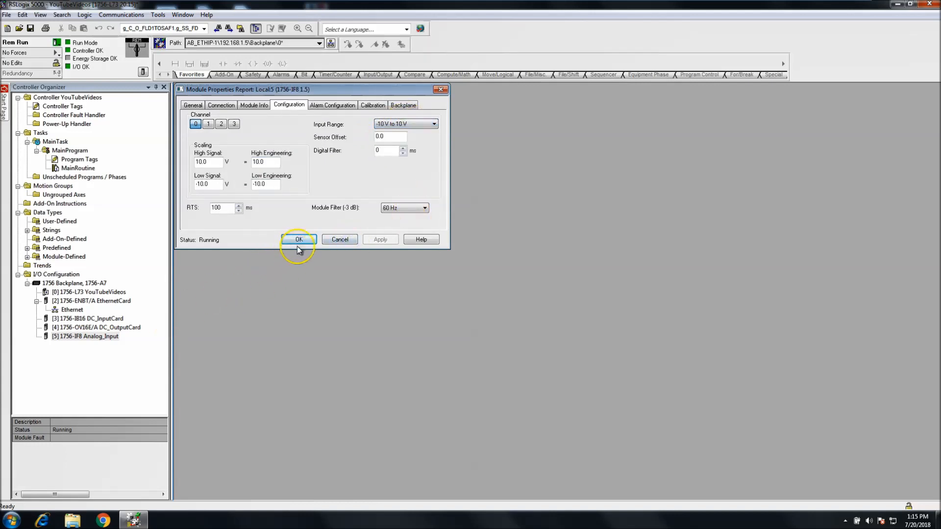
{"action": "left_click", "coordinate": [299, 240]}
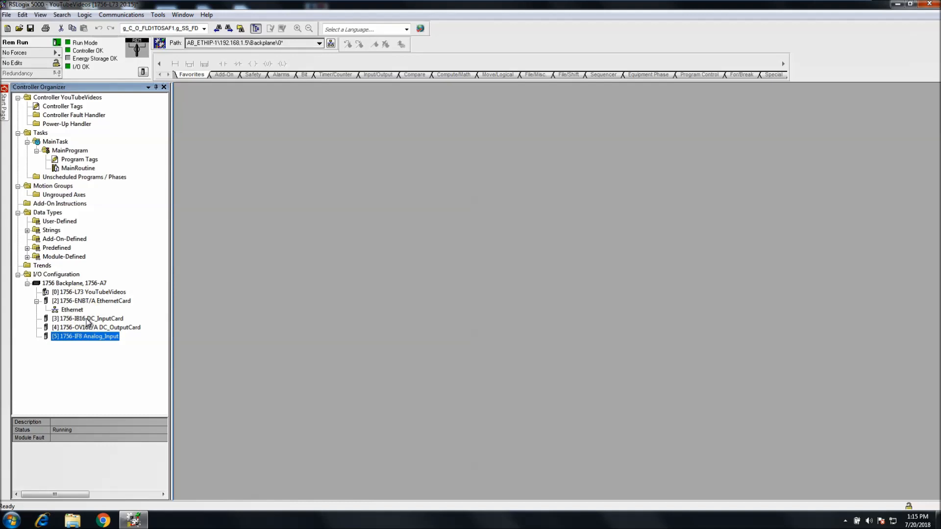
Step: Set the Analog_Input card's channel 0 input range to 0 mA to 20 mA
{"action": "double_click", "coordinate": [89, 336]}
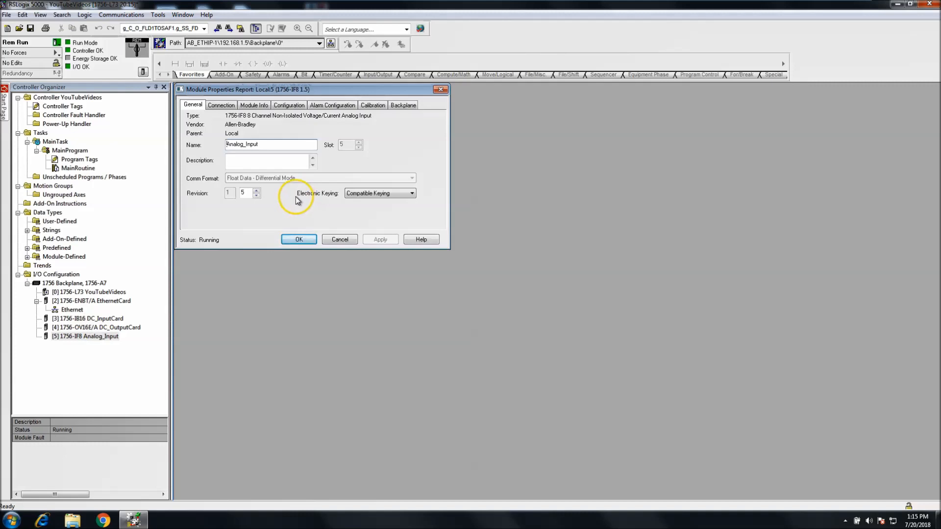
{"action": "mouse_move", "coordinate": [365, 112]}
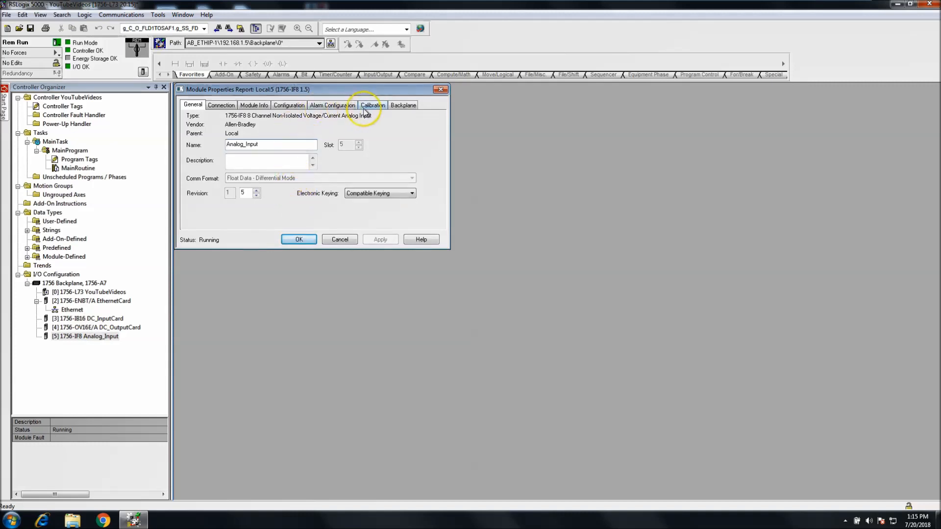
{"action": "left_click", "coordinate": [289, 105]}
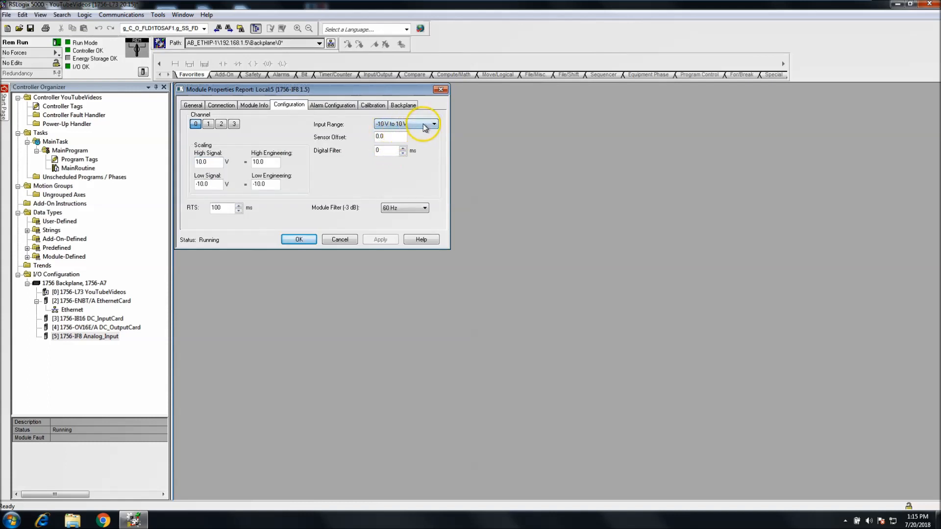
{"action": "left_click", "coordinate": [434, 124]}
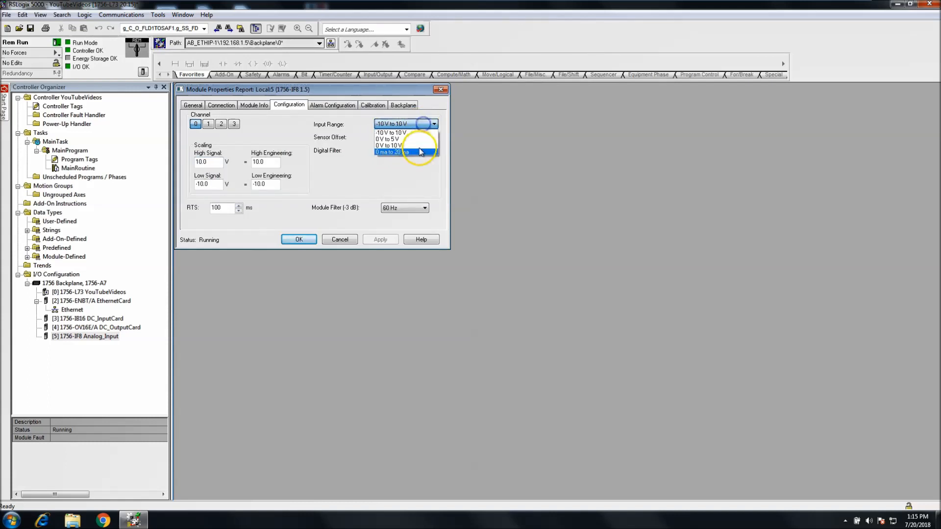
{"action": "left_click", "coordinate": [391, 152]}
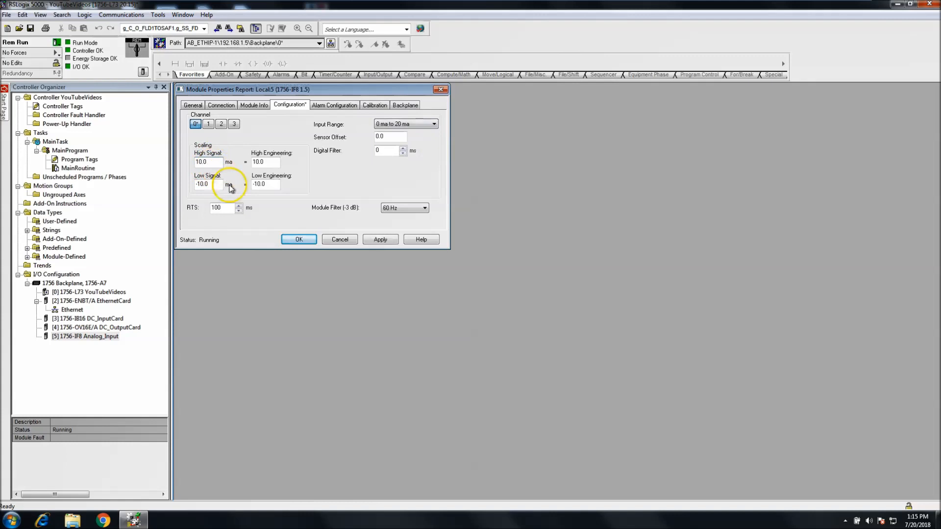
{"action": "mouse_move", "coordinate": [203, 145]}
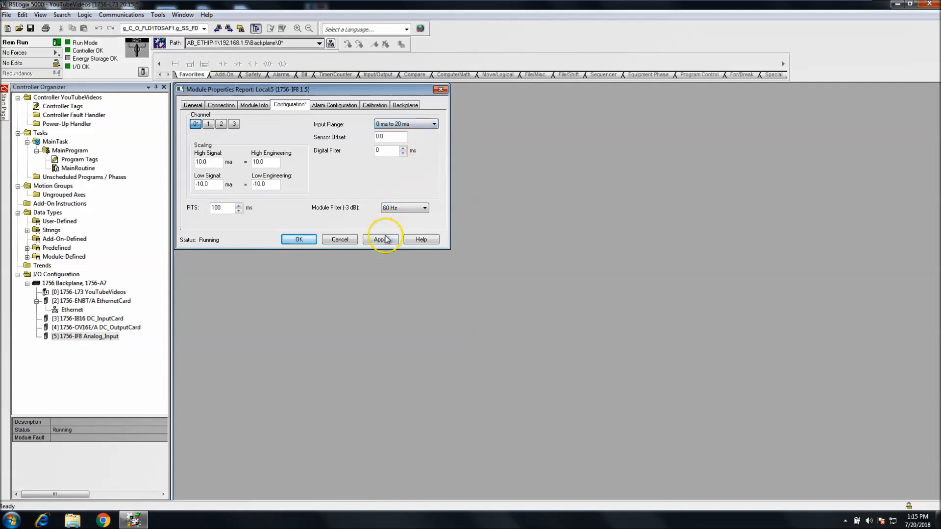
{"action": "left_click", "coordinate": [380, 239]}
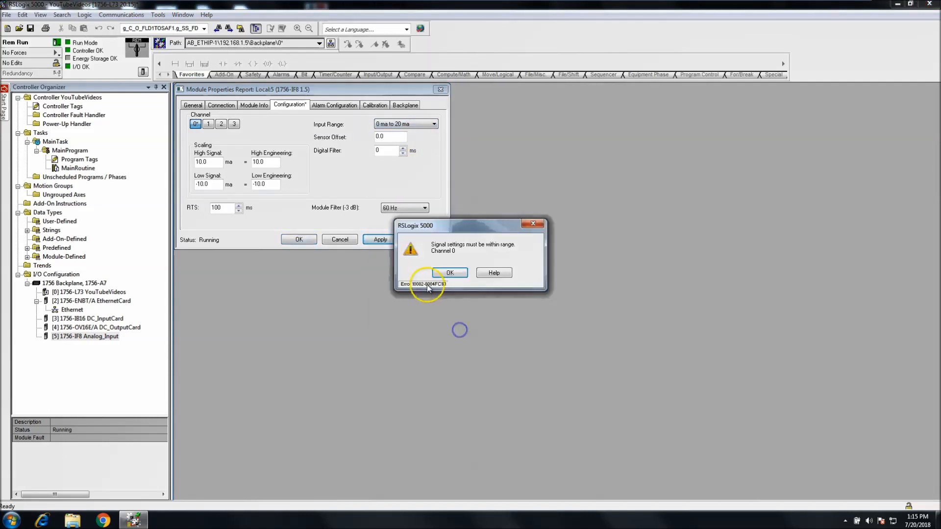
{"action": "left_click", "coordinate": [450, 272]}
{"action": "type", "text": "20"}
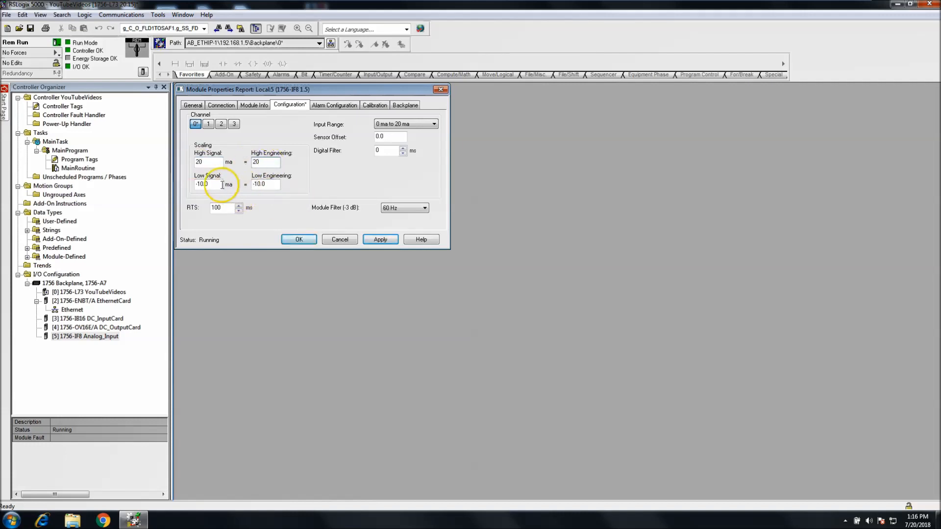
Step: Scale channel 0 from 0–20 mA to 0–20 engineering units, apply, and close
{"action": "left_click", "coordinate": [266, 184]}
{"action": "type", "text": "0"}
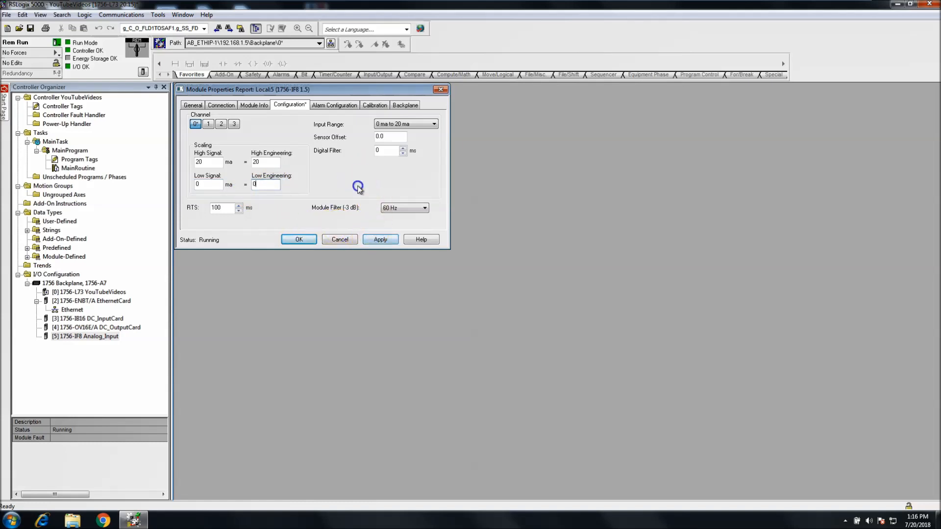
{"action": "left_click", "coordinate": [380, 239]}
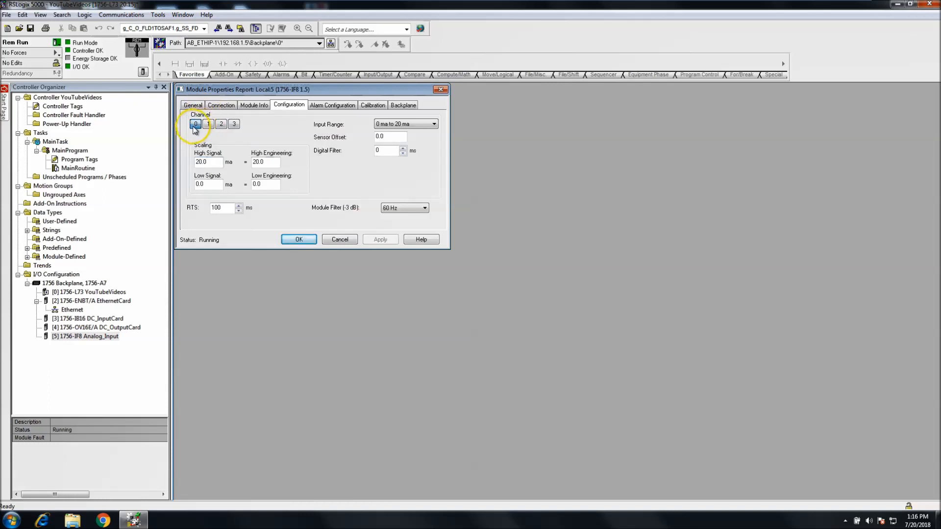
{"action": "left_click", "coordinate": [208, 124]}
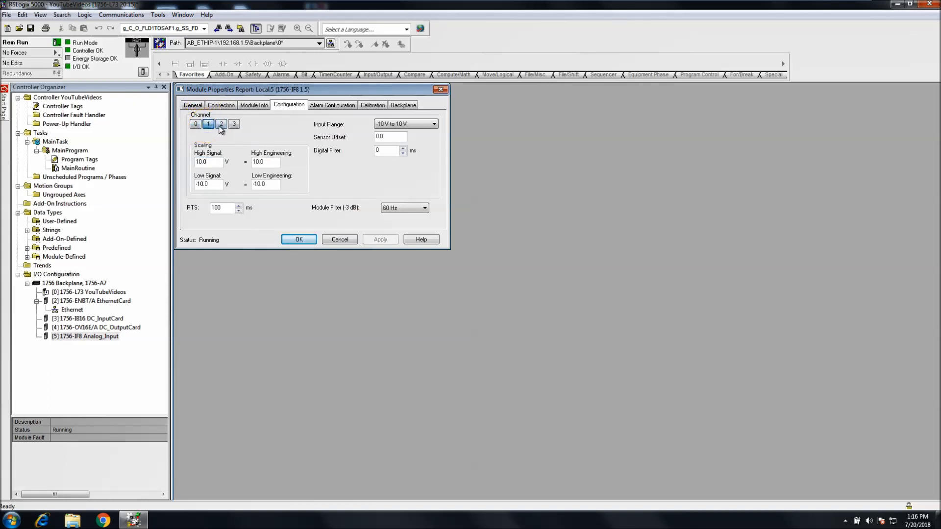
{"action": "left_click", "coordinate": [196, 123]}
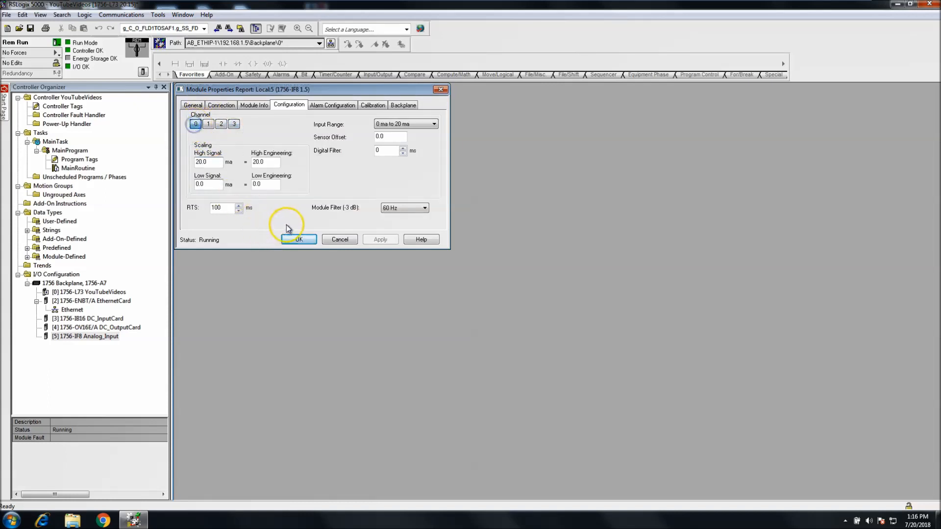
{"action": "left_click", "coordinate": [298, 240]}
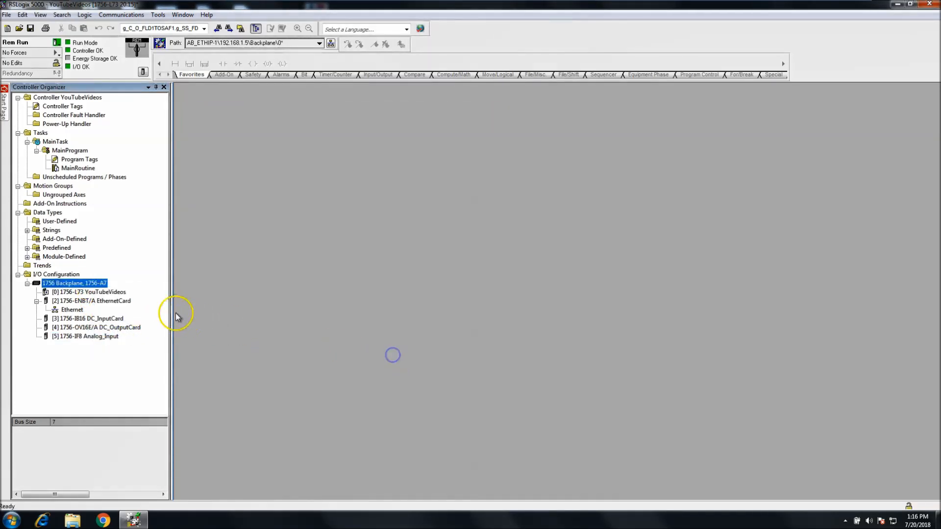
Step: Create the discovered slot 6 1756-L62 as Processor2 online, then close its properties
{"action": "right_click", "coordinate": [74, 283]}
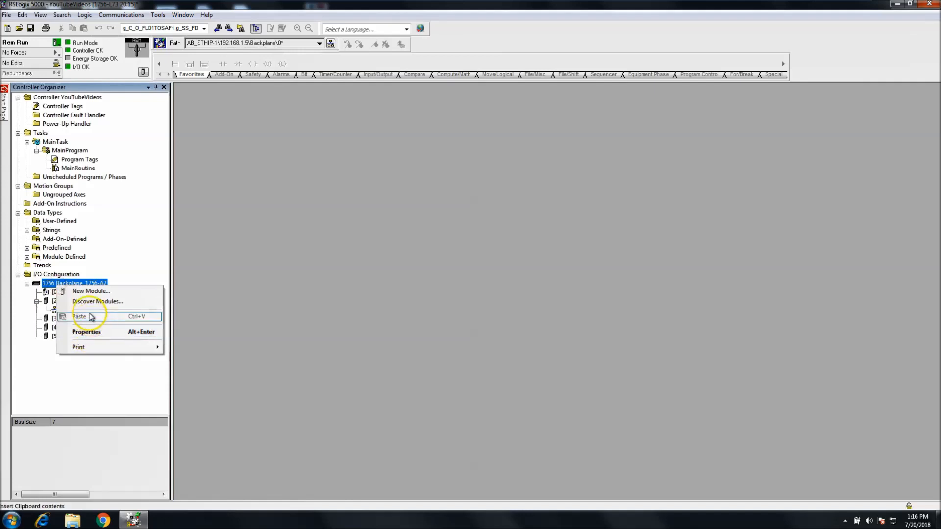
{"action": "left_click", "coordinate": [98, 301]}
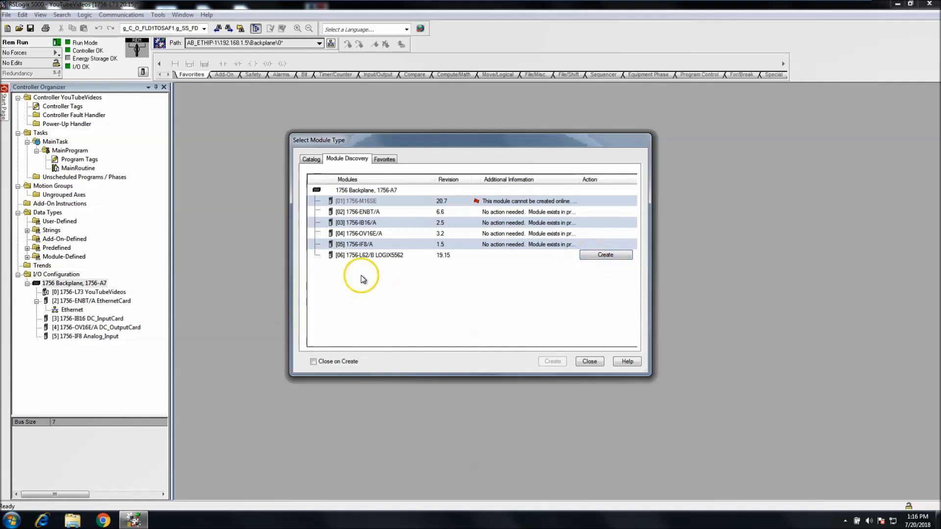
{"action": "mouse_move", "coordinate": [521, 253]}
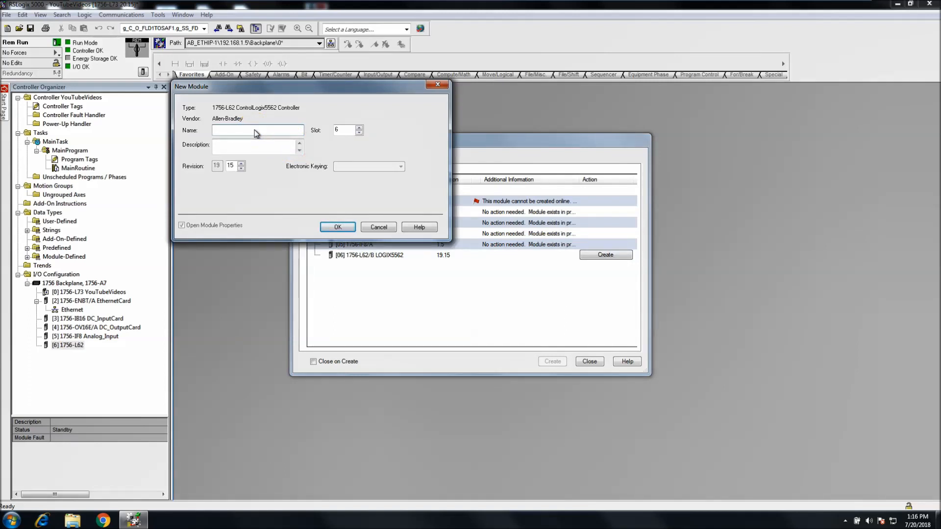
{"action": "type", "text": "Prod"}
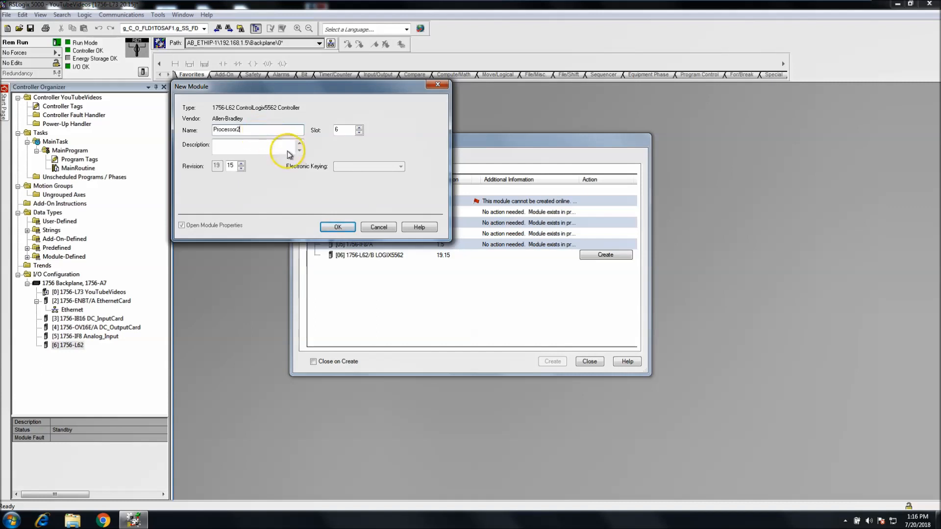
{"action": "left_click", "coordinate": [338, 227]}
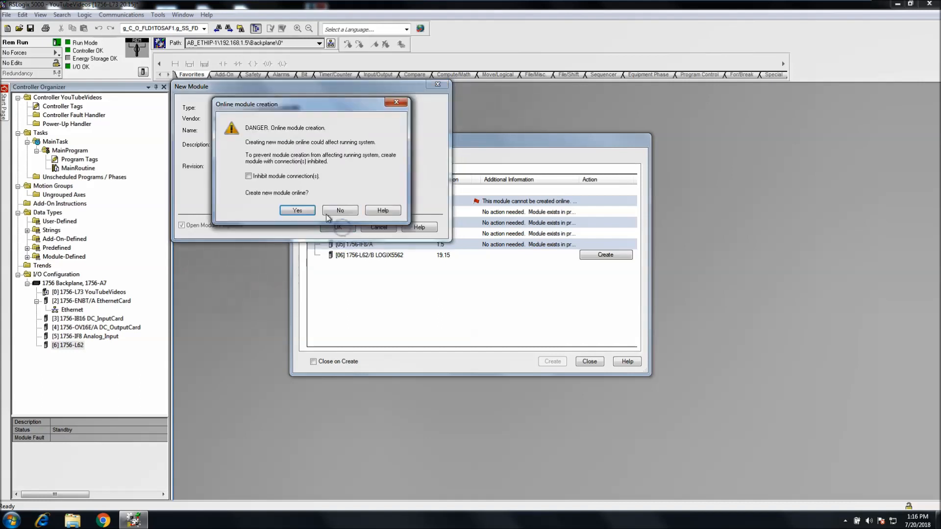
{"action": "left_click", "coordinate": [297, 210]}
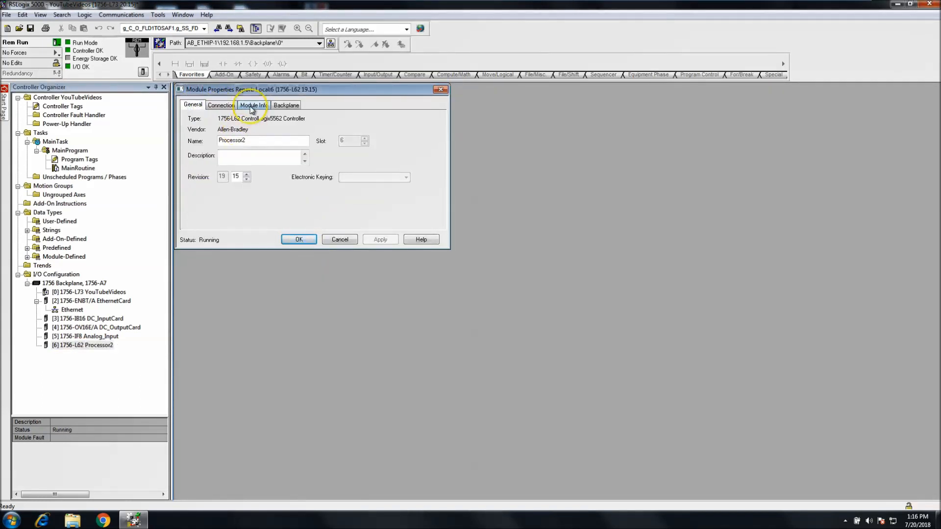
{"action": "left_click", "coordinate": [254, 105]}
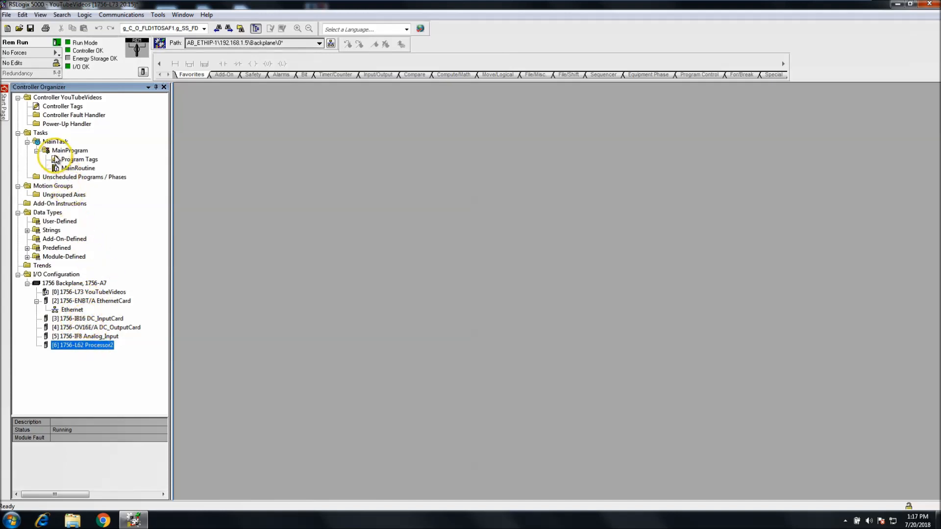
{"action": "double_click", "coordinate": [63, 107]}
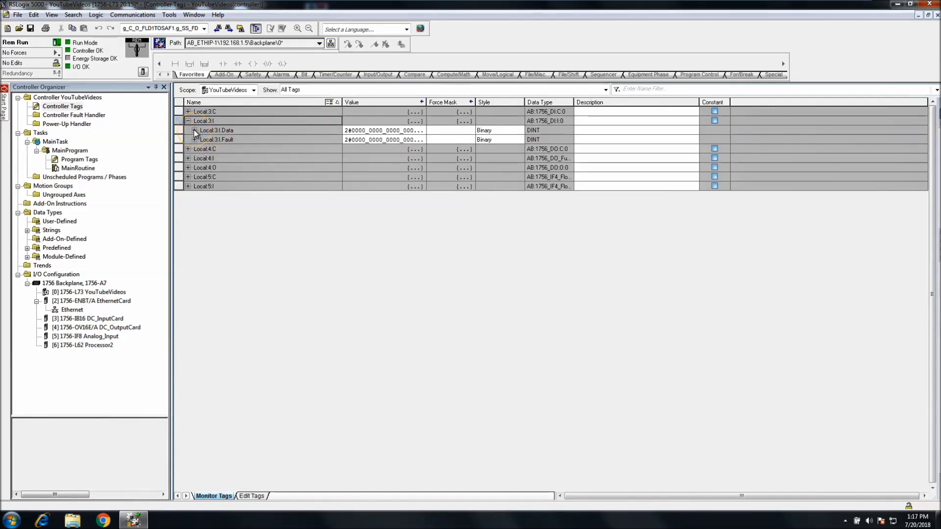
{"action": "left_click", "coordinate": [188, 130]}
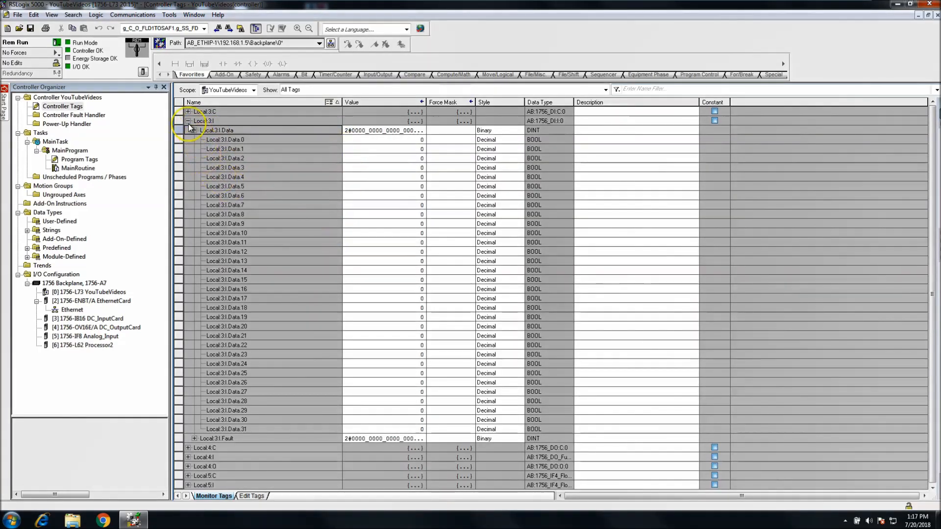
{"action": "left_click", "coordinate": [188, 120]}
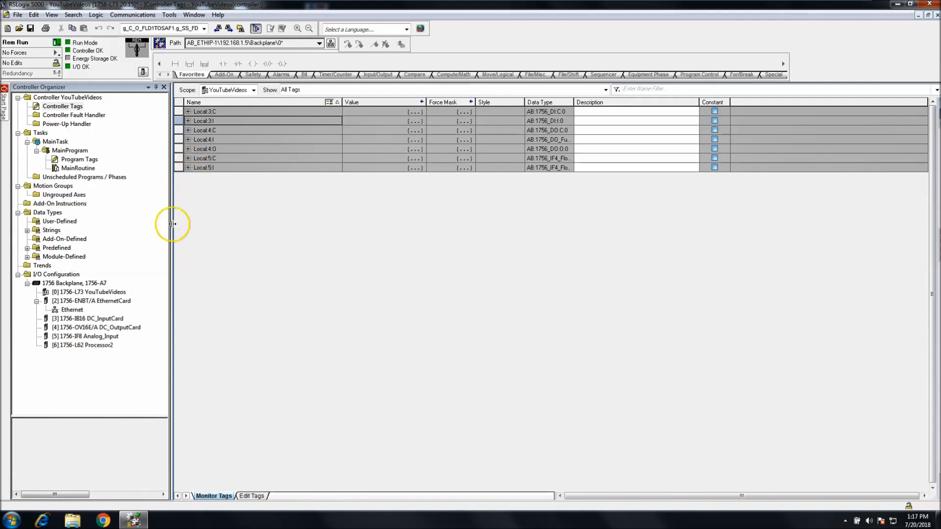
{"action": "left_click", "coordinate": [88, 319]}
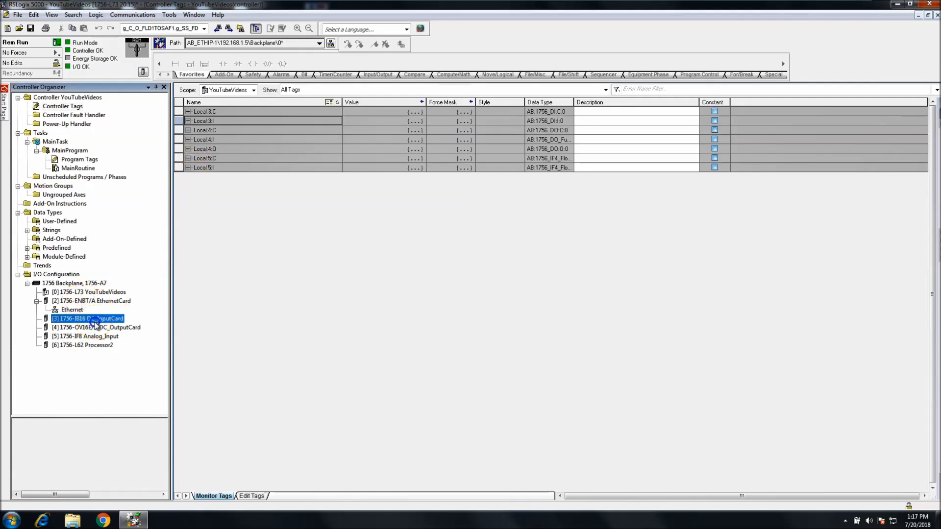
{"action": "double_click", "coordinate": [88, 318]}
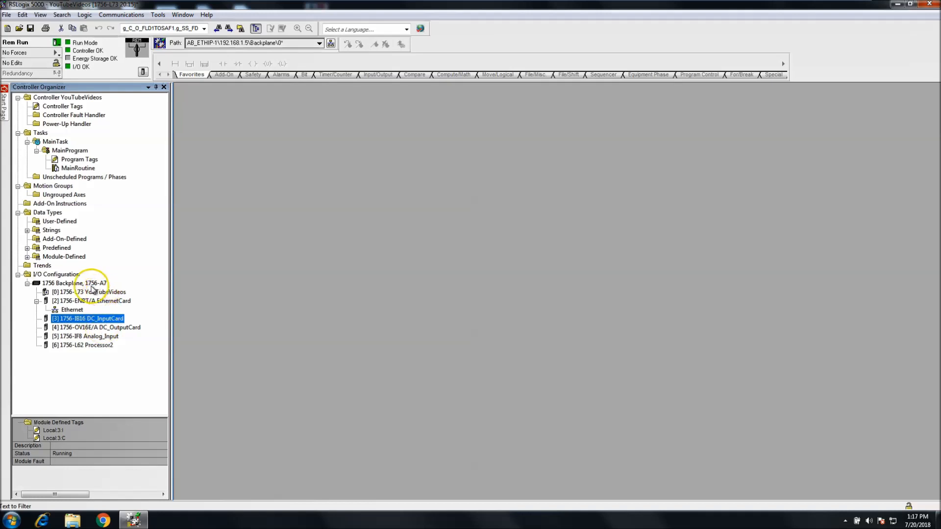
Step: Rerun Discover Modules on the backplane to confirm slots 02–06 exist, then close it
{"action": "right_click", "coordinate": [64, 282]}
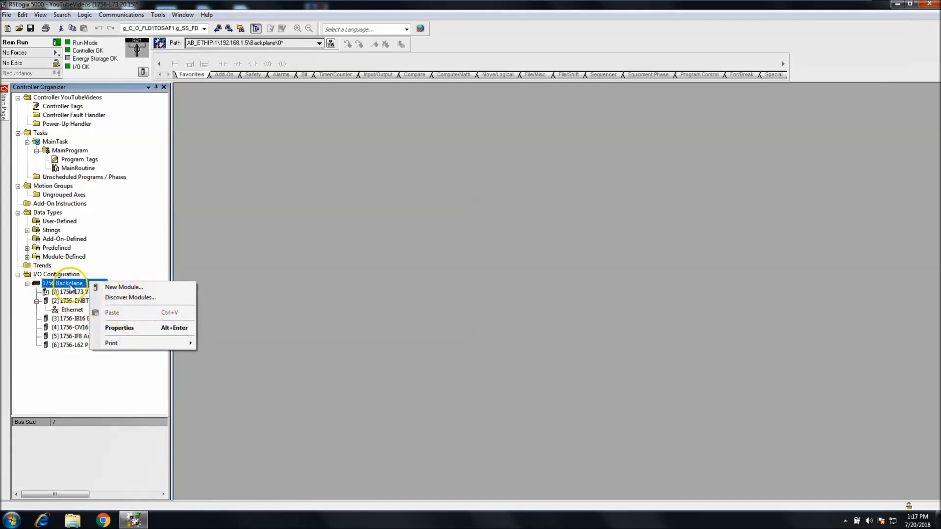
{"action": "mouse_move", "coordinate": [114, 305]}
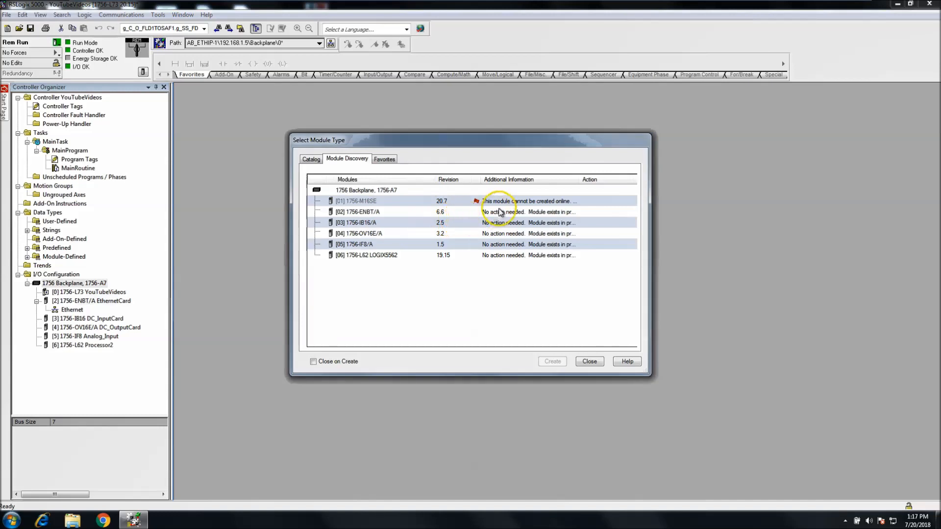
{"action": "mouse_move", "coordinate": [439, 239]}
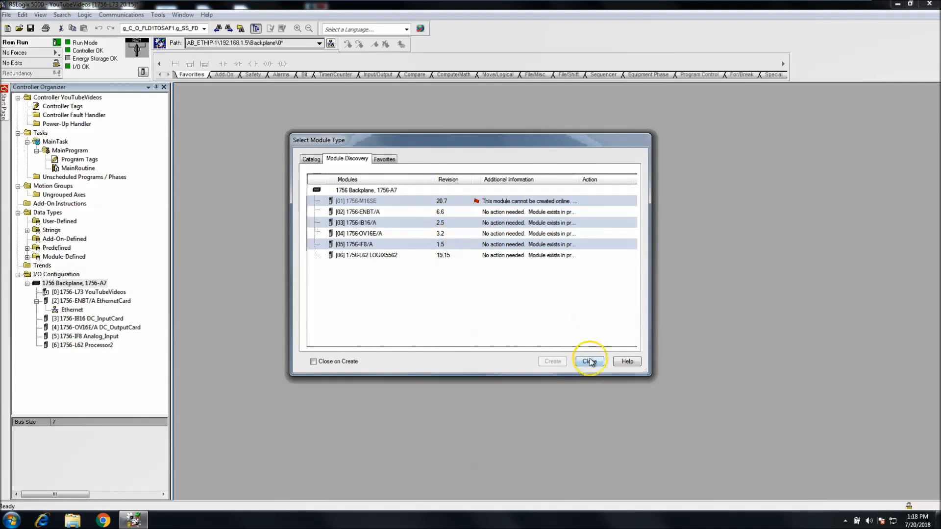
{"action": "left_click", "coordinate": [590, 361]}
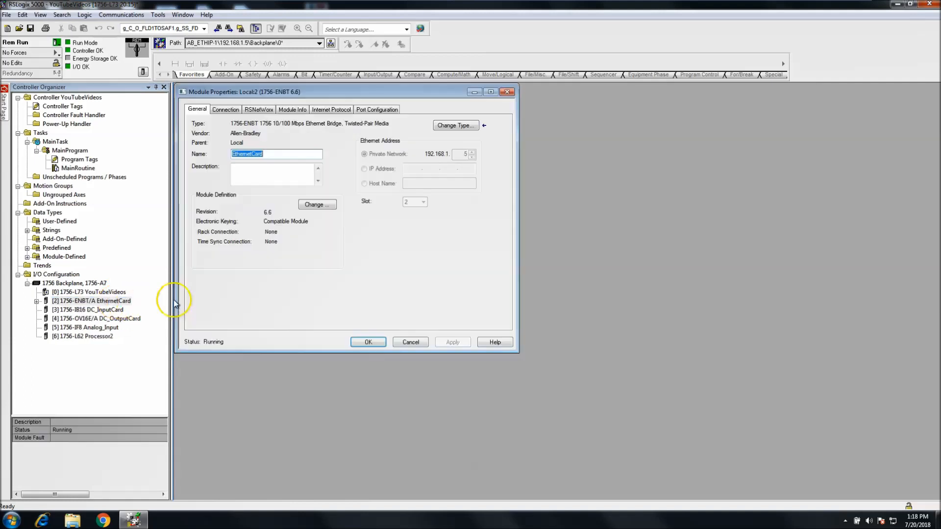
Step: Change EthernetCard's module definition to Compatible Module electronic keying
{"action": "left_click", "coordinate": [317, 205]}
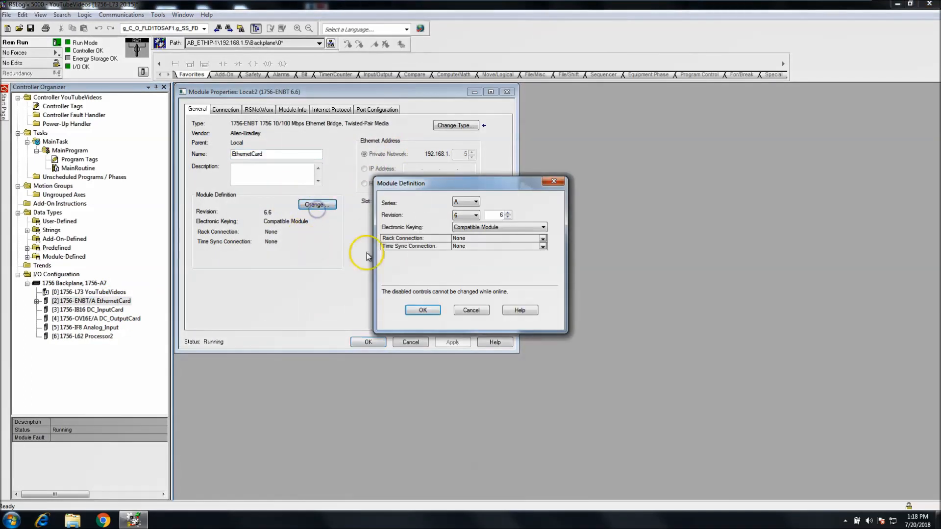
{"action": "left_click", "coordinate": [542, 227]}
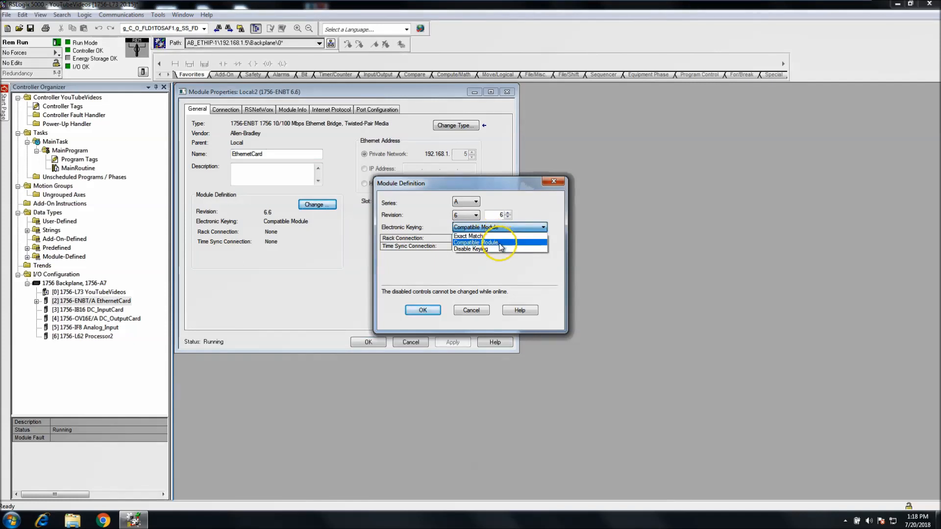
{"action": "left_click", "coordinate": [474, 242]}
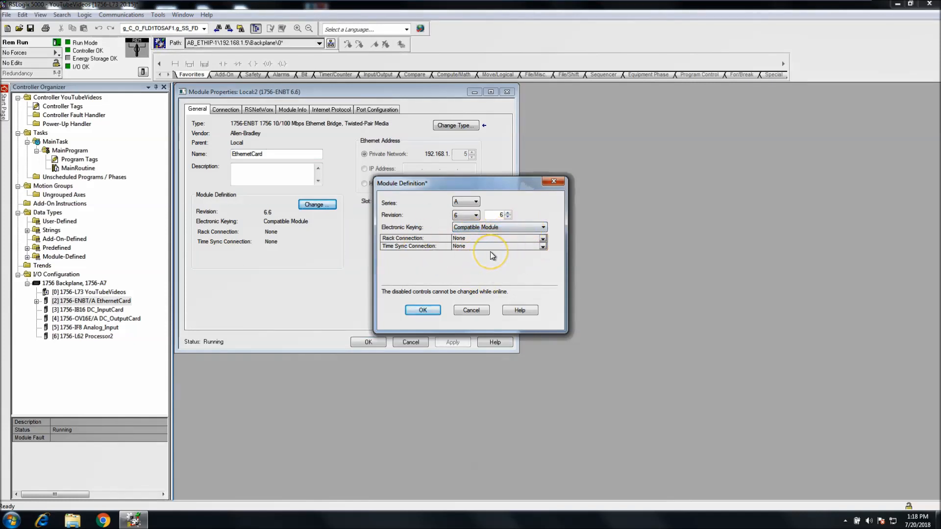
{"action": "mouse_move", "coordinate": [422, 310]}
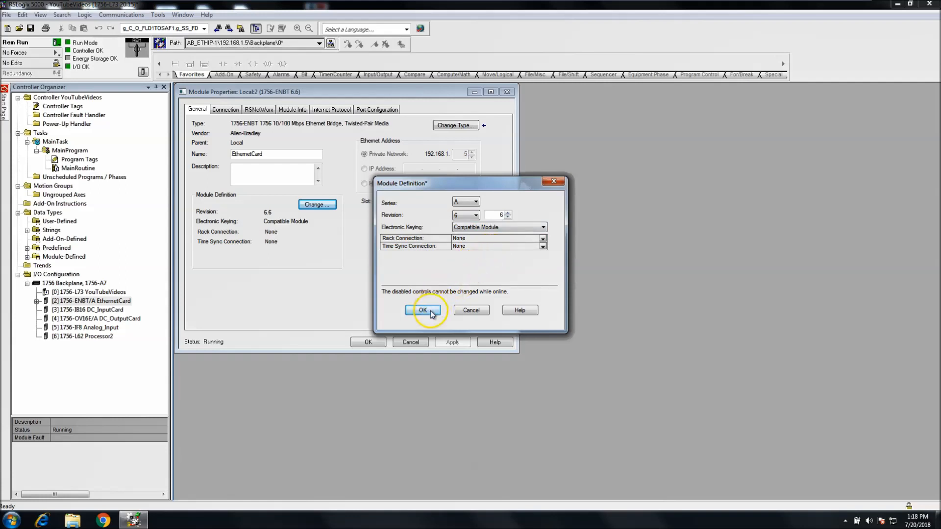
{"action": "left_click", "coordinate": [423, 310]}
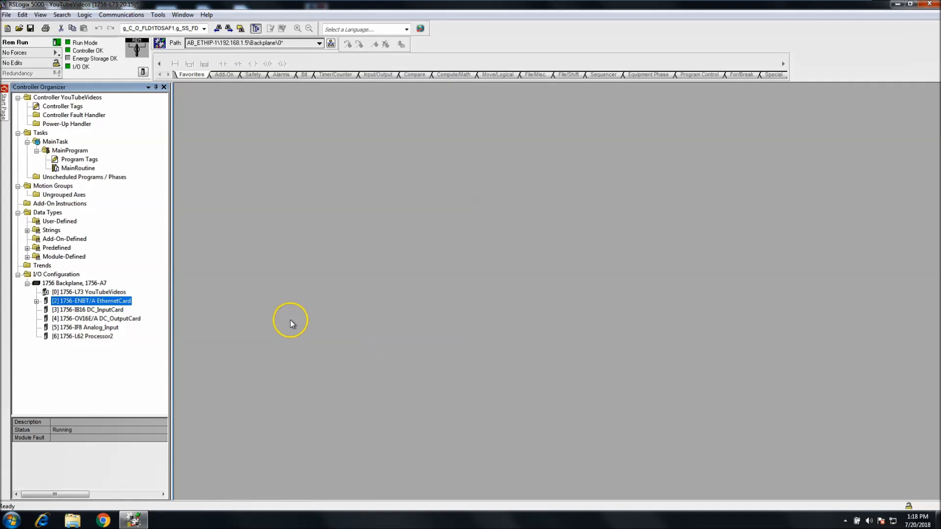
{"action": "mouse_move", "coordinate": [37, 301]}
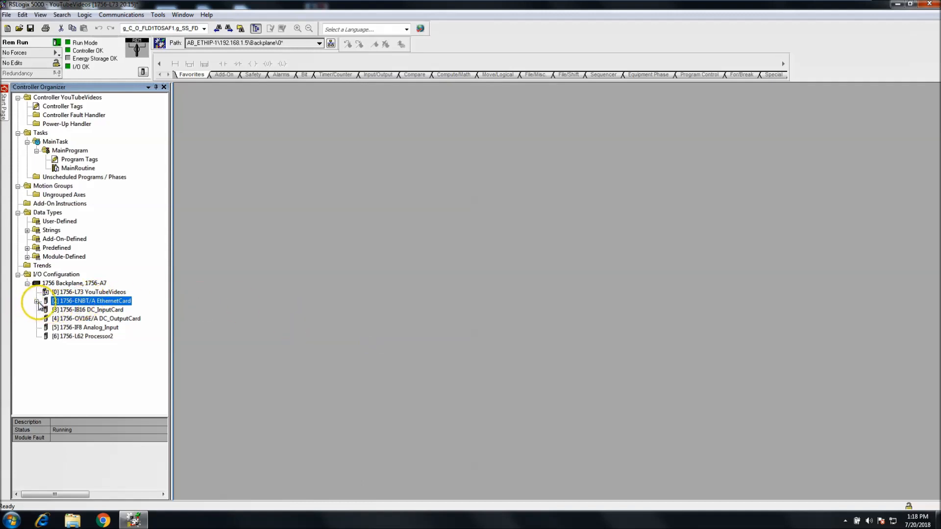
Step: Expand [2] 1756-ENBT/A EthernetCard to reveal its Ethernet network port
{"action": "left_click", "coordinate": [36, 301]}
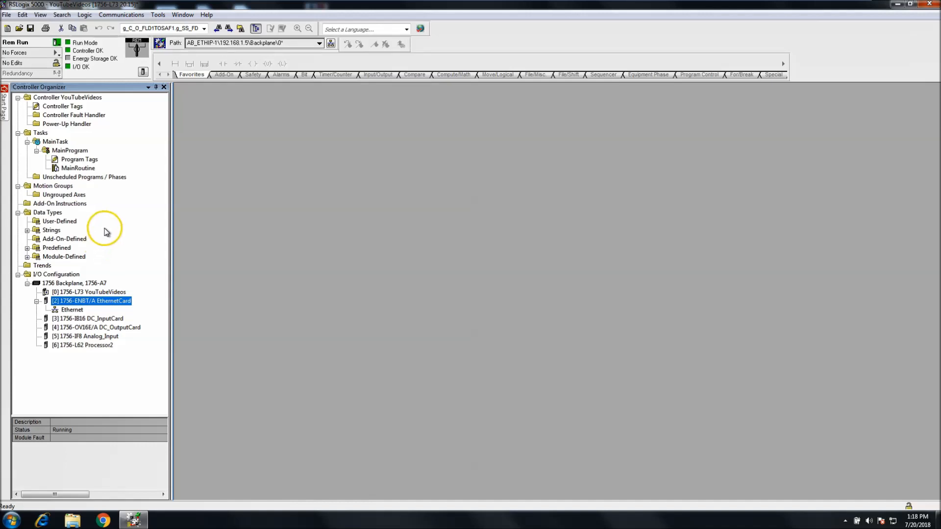
{"action": "mouse_move", "coordinate": [154, 287]}
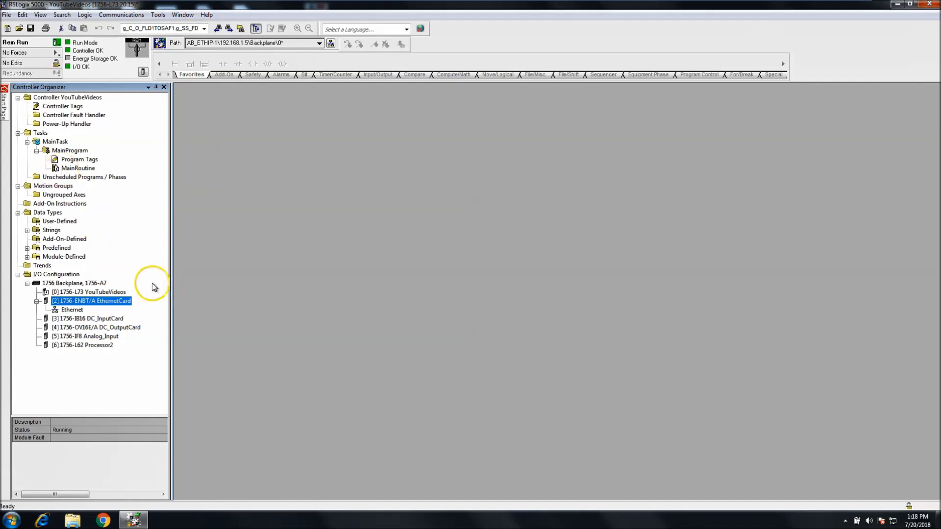
{"action": "mouse_move", "coordinate": [149, 243]}
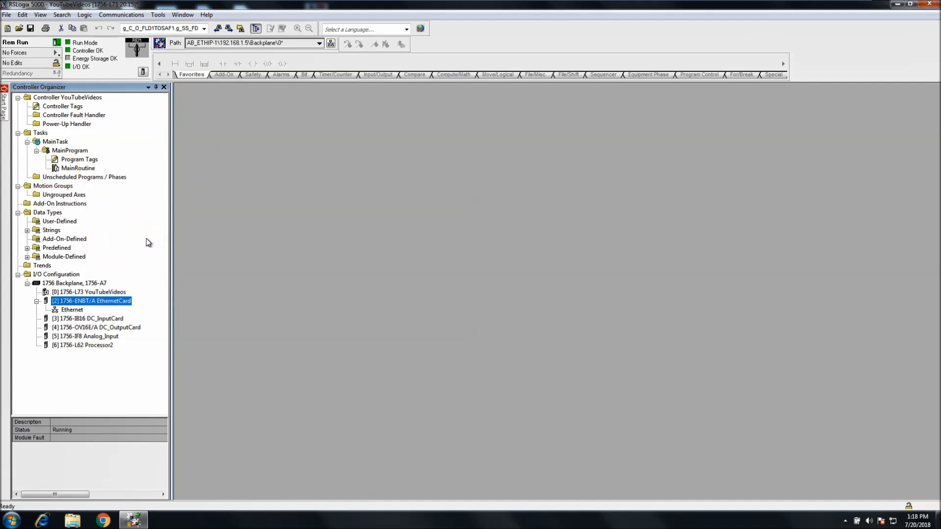